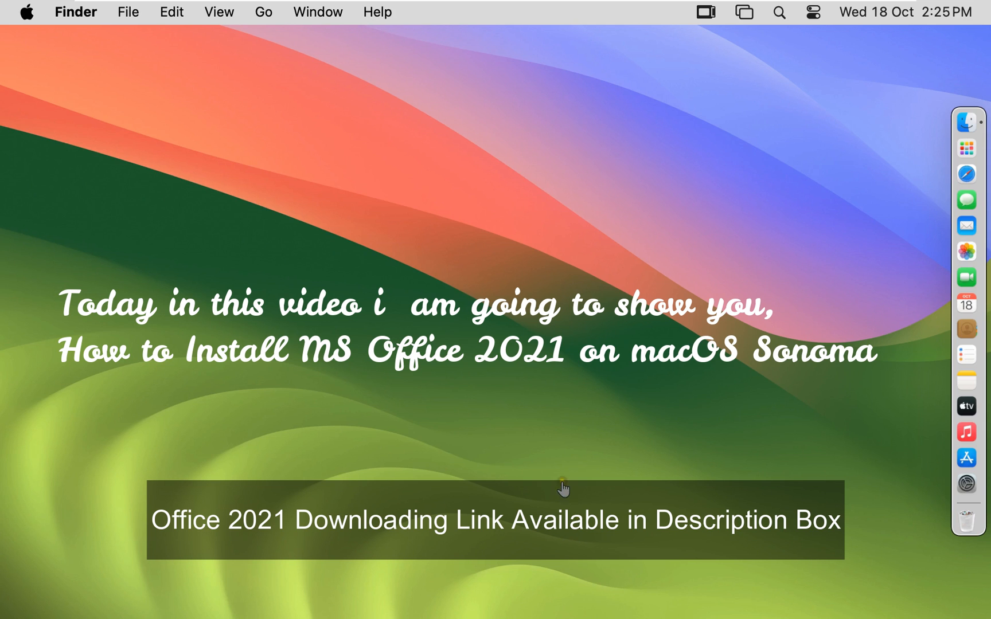
{"action": "mouse_move", "coordinate": [258, 130]}
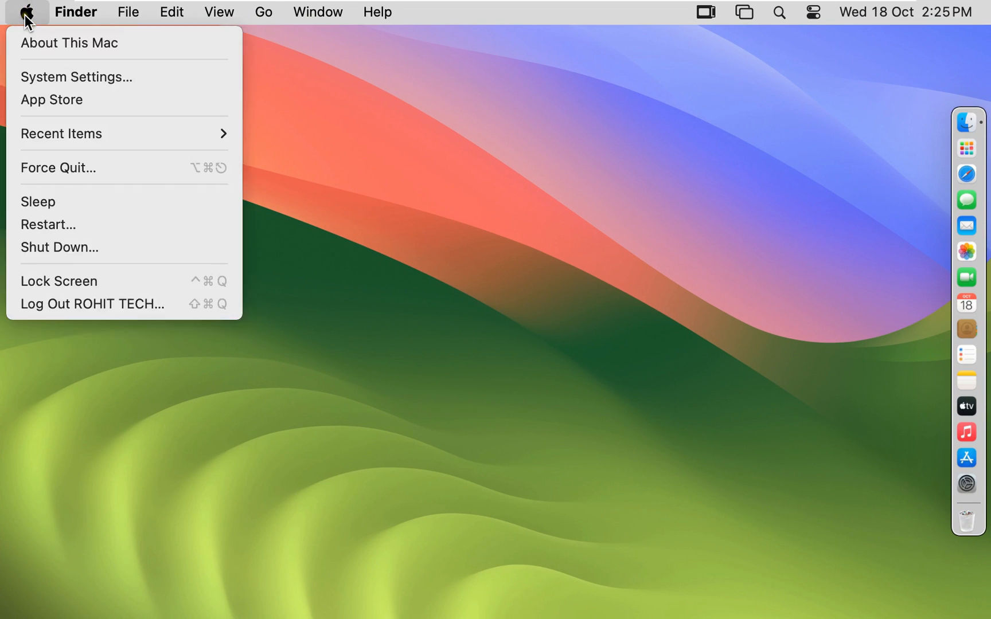
{"action": "left_click", "coordinate": [69, 43]}
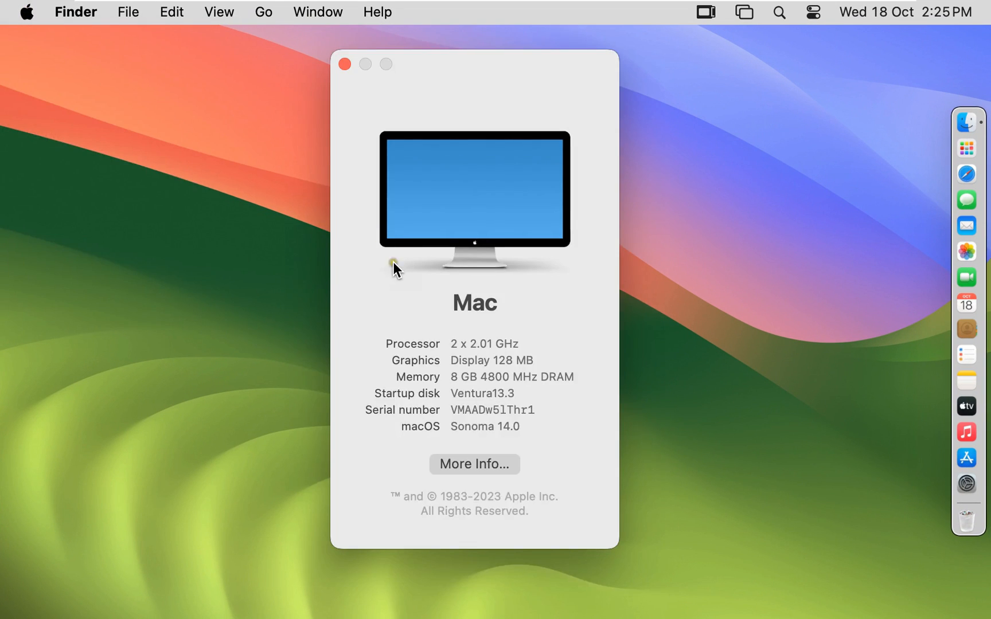
{"action": "mouse_move", "coordinate": [482, 439]}
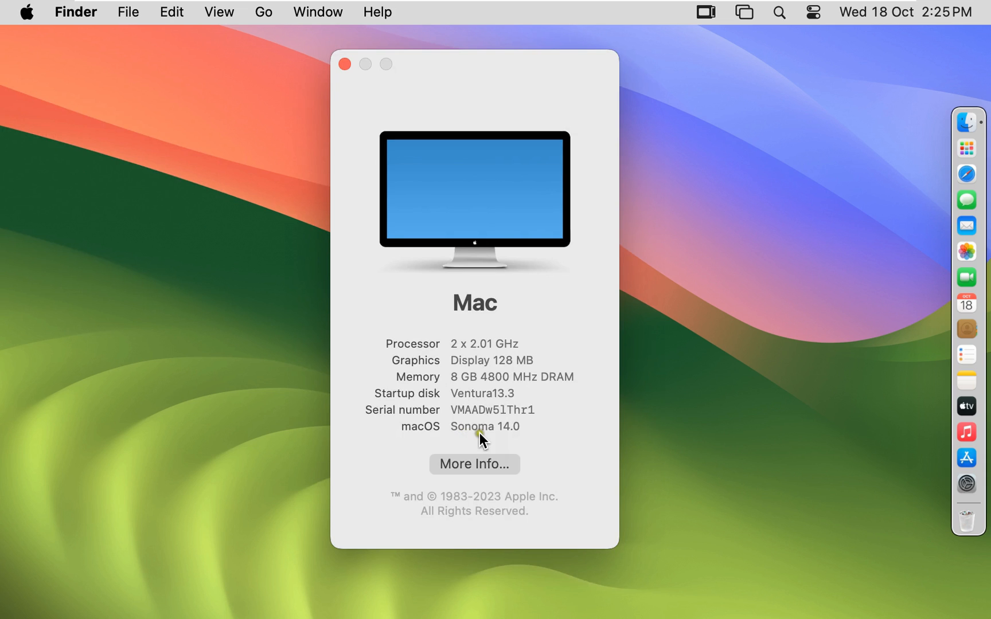
{"action": "mouse_move", "coordinate": [514, 444]}
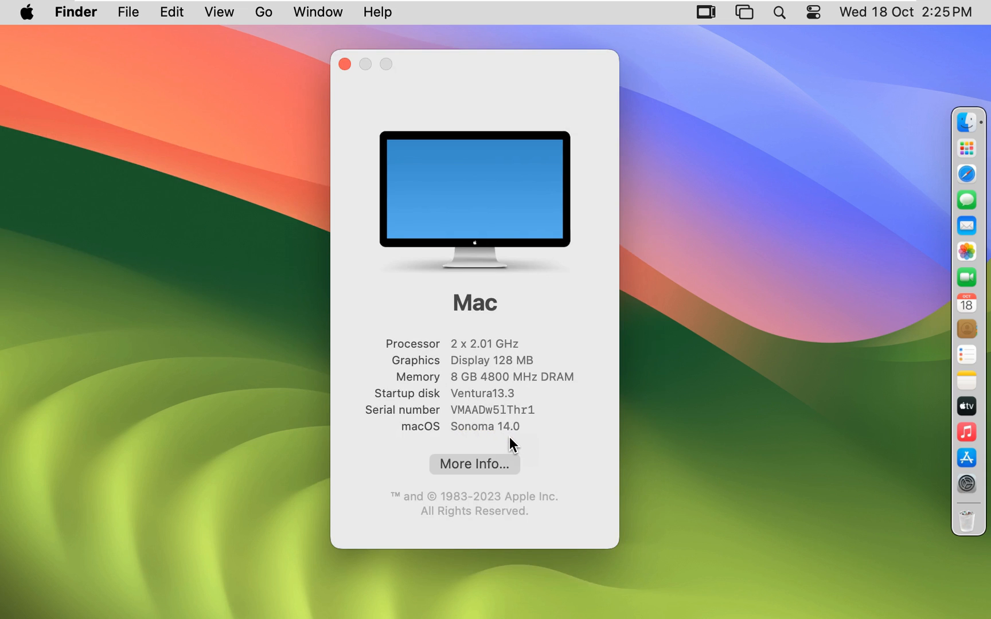
{"action": "mouse_move", "coordinate": [445, 414]}
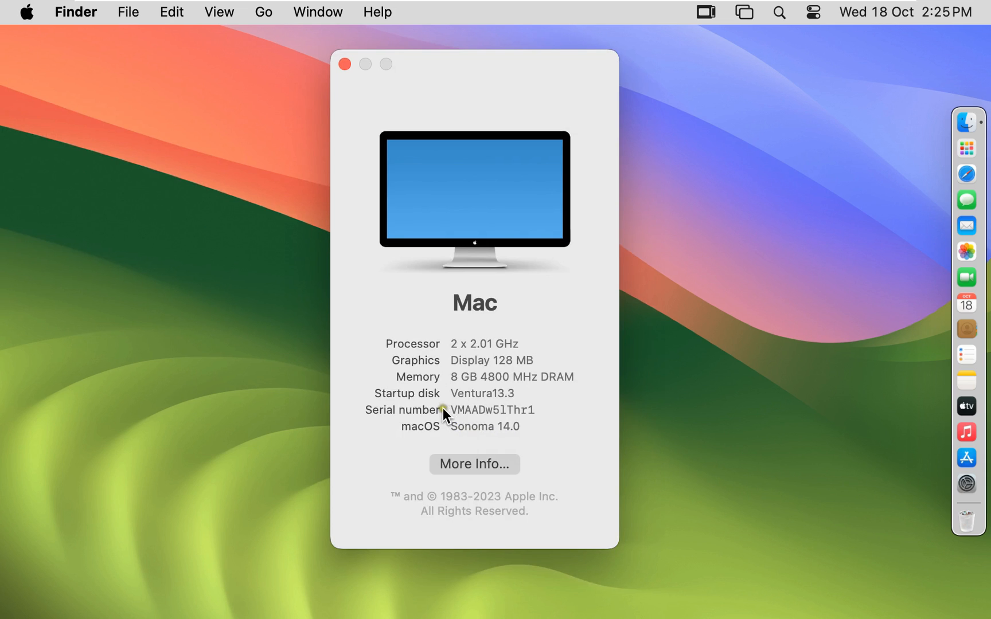
{"action": "mouse_move", "coordinate": [346, 104]}
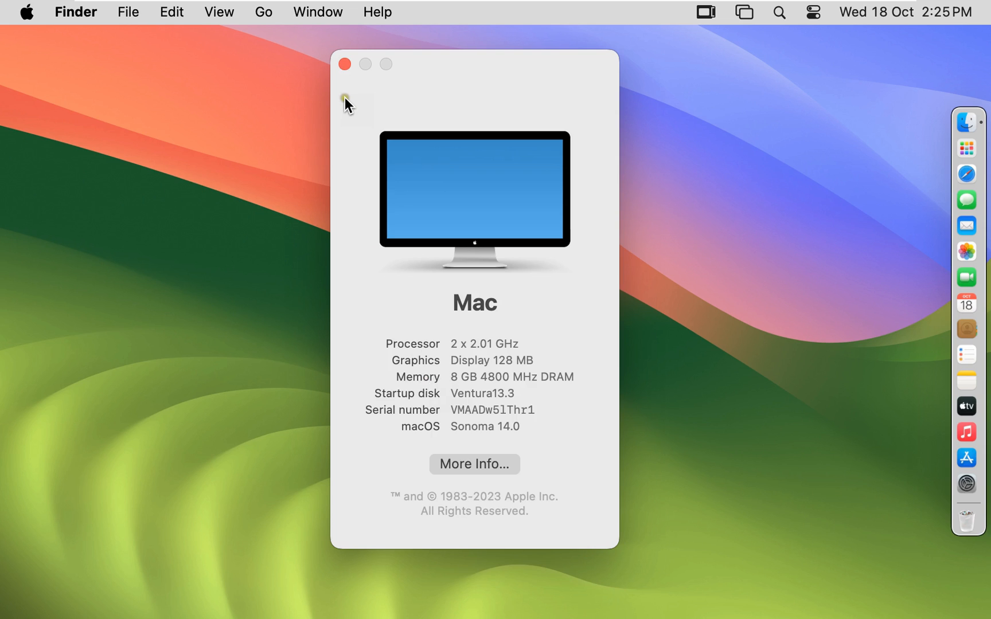
{"action": "left_click", "coordinate": [344, 64]}
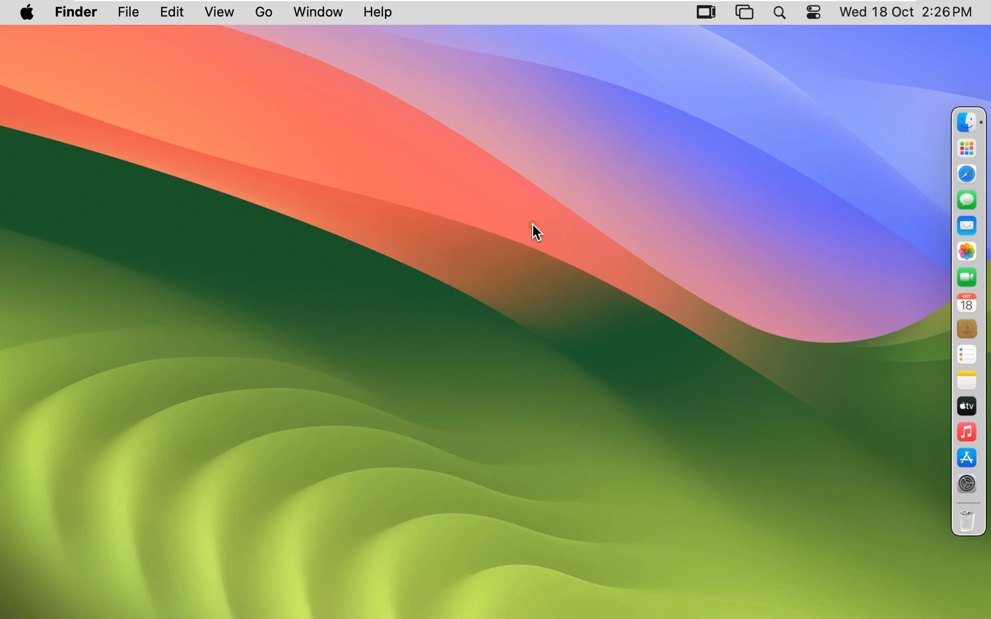
{"action": "mouse_move", "coordinate": [941, 141]}
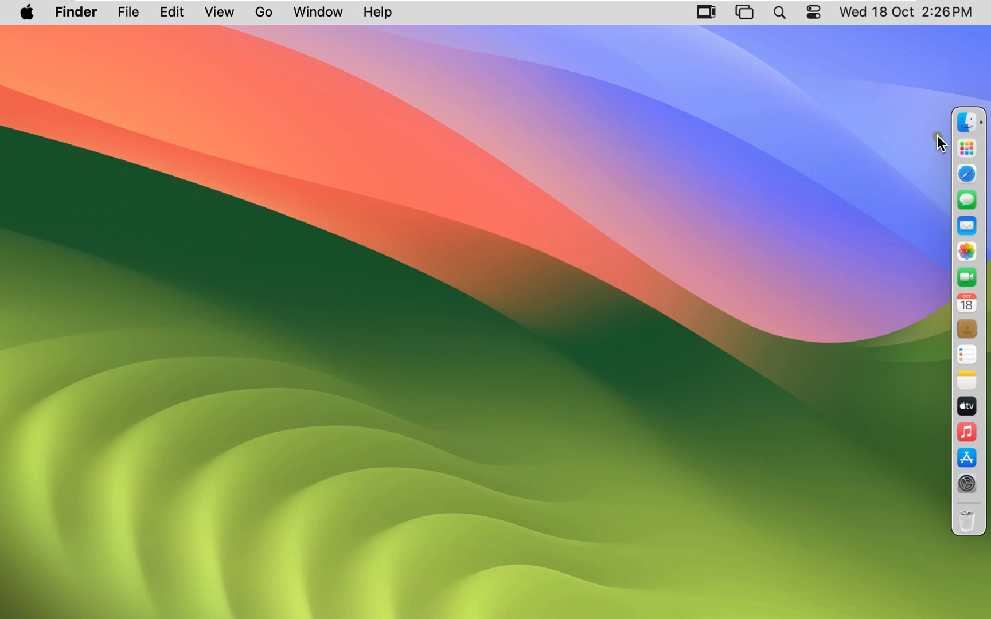
{"action": "mouse_move", "coordinate": [966, 131]}
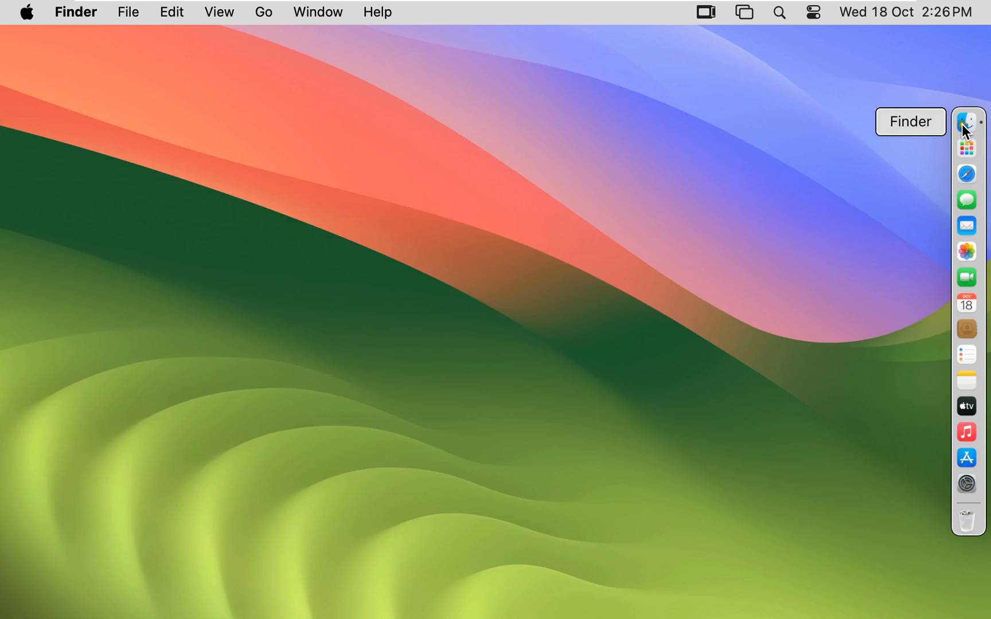
Show the Downloads folder in Finder and open the context menu for Office 2021.pkg.
{"action": "left_click", "coordinate": [966, 120]}
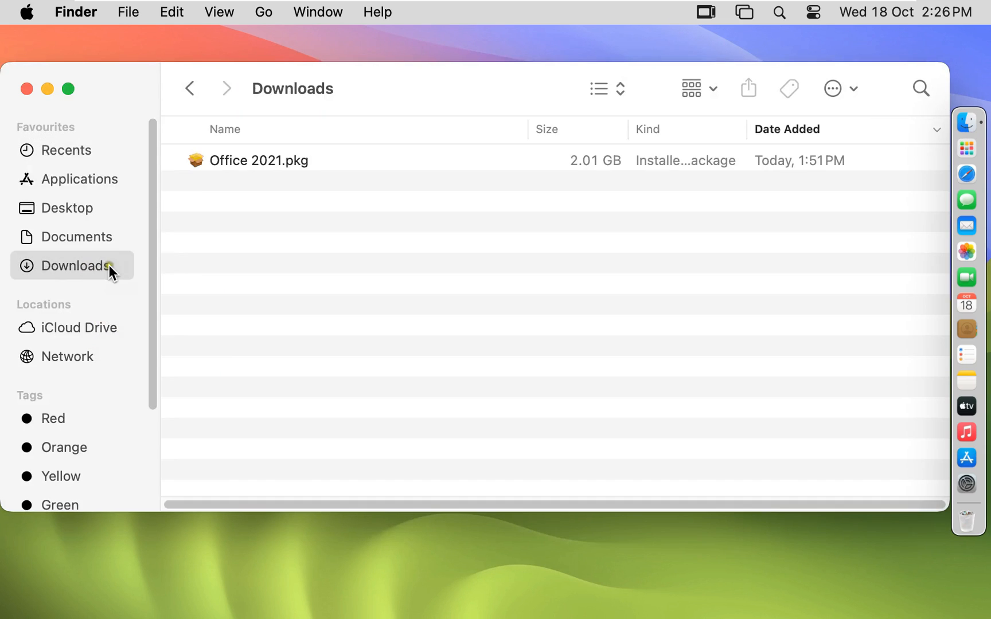
{"action": "mouse_move", "coordinate": [280, 175]}
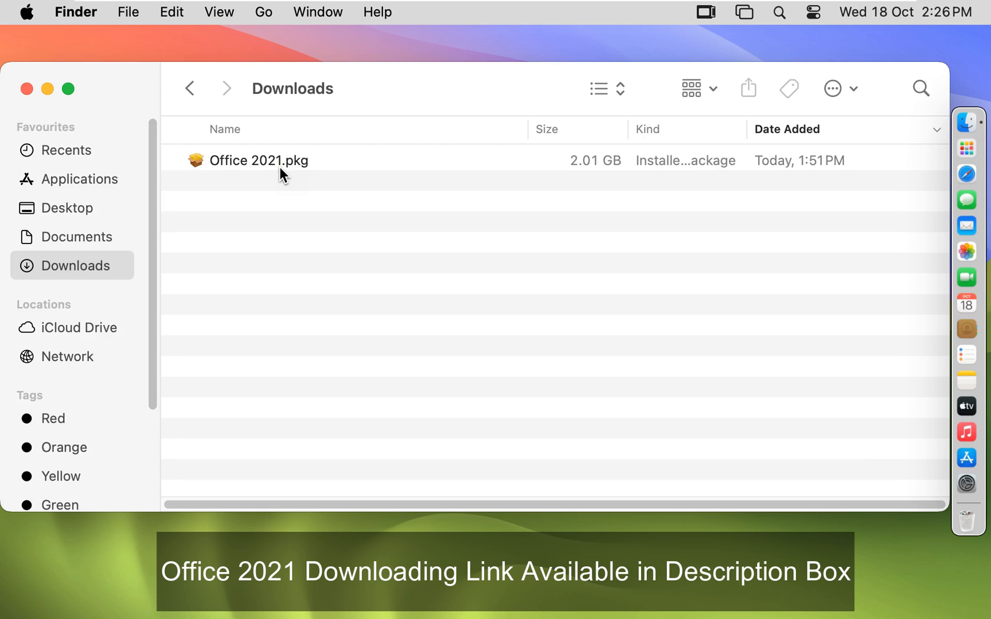
{"action": "right_click", "coordinate": [259, 160]}
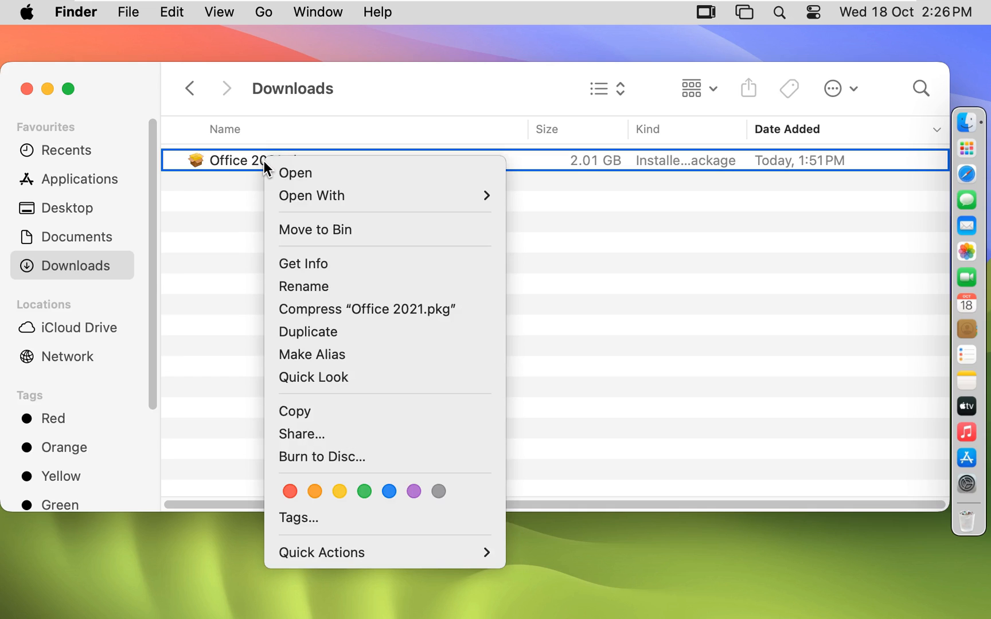
{"action": "mouse_move", "coordinate": [295, 173]}
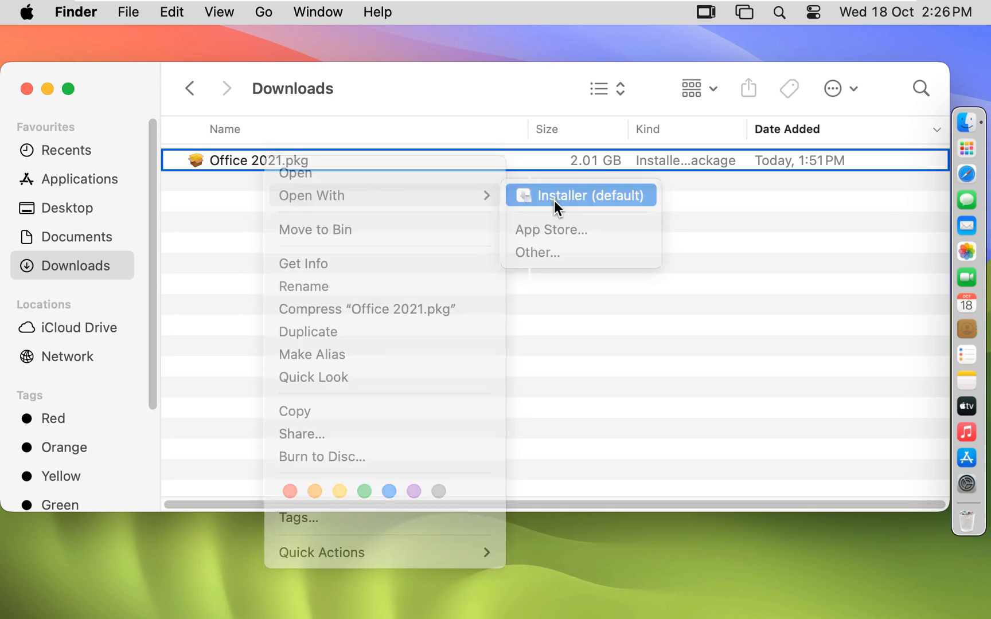
Open Office 2021.pkg with Installer (default) and minimise the Downloads window.
{"action": "left_click", "coordinate": [578, 195]}
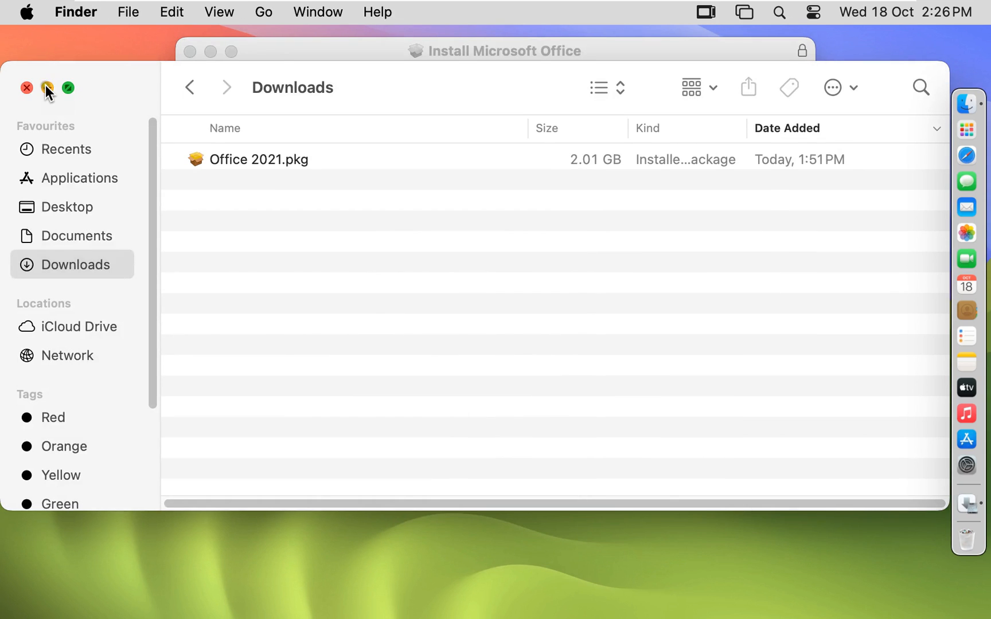
{"action": "double_click", "coordinate": [258, 159]}
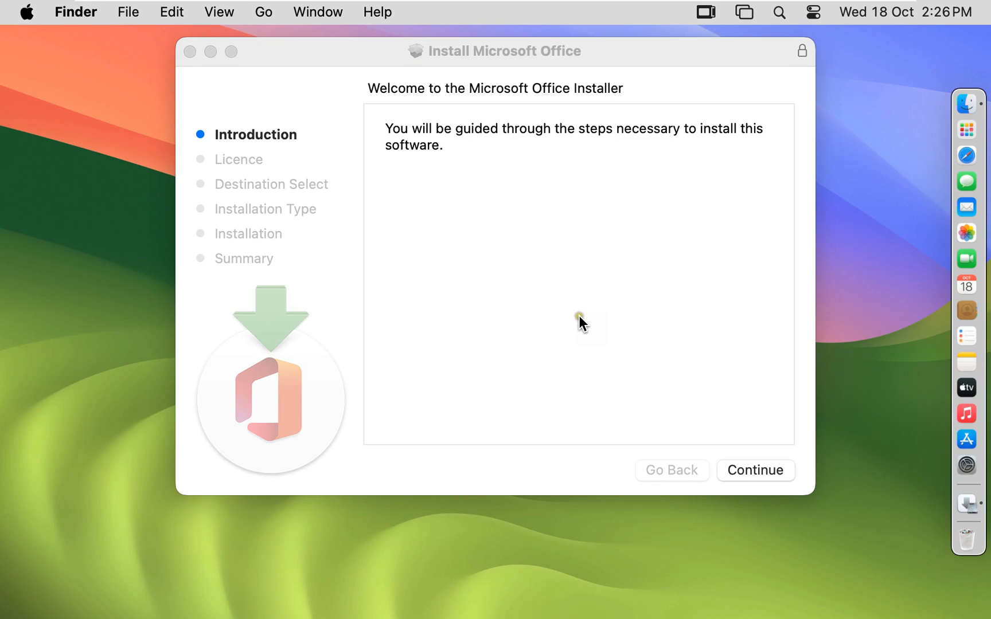
{"action": "mouse_move", "coordinate": [541, 254]}
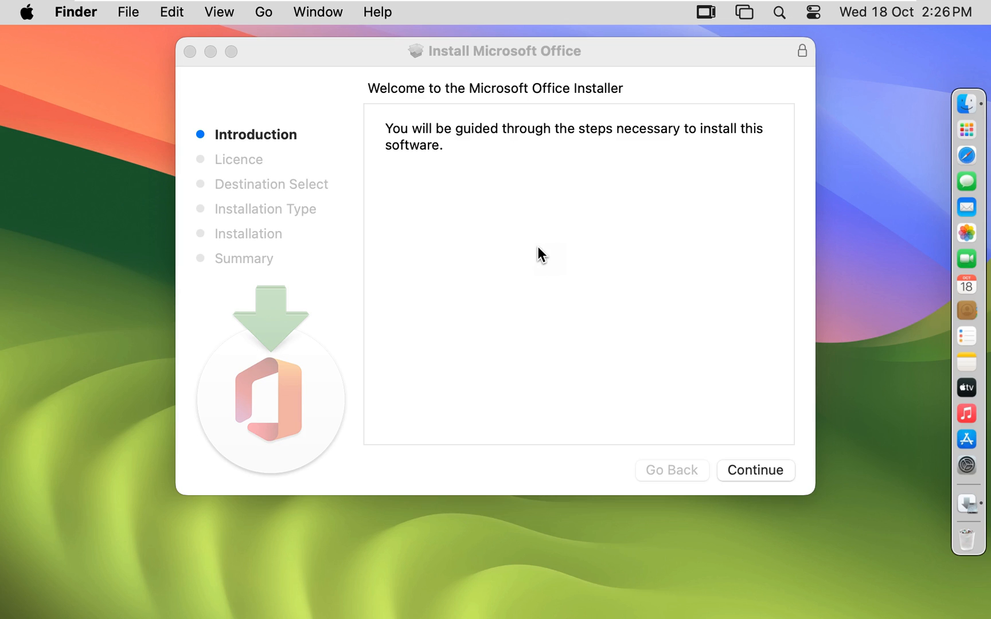
{"action": "mouse_move", "coordinate": [564, 251]}
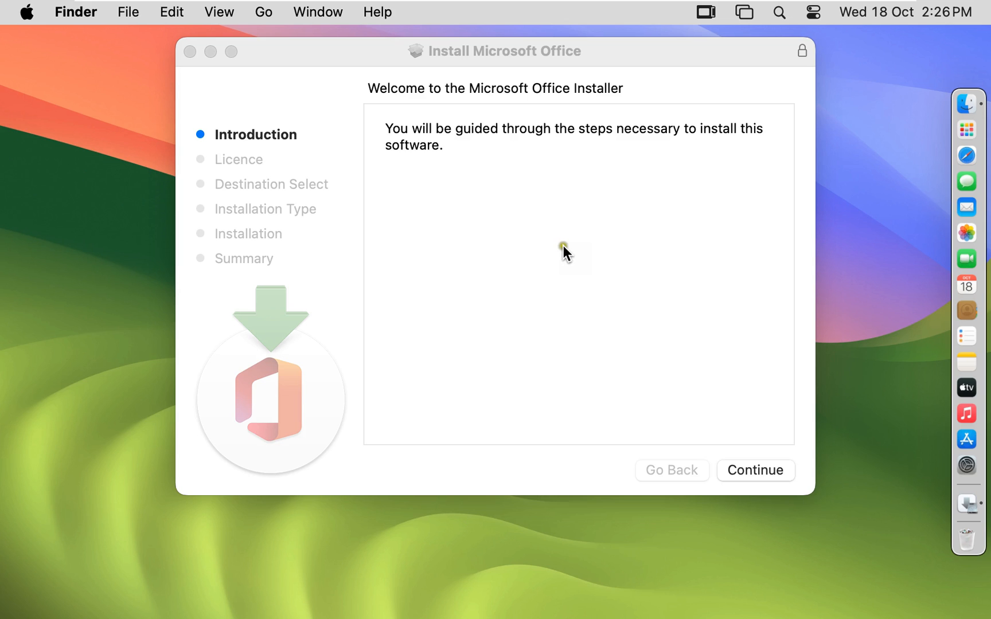
Continue past the Introduction and Licence pages and agree to the Office licence terms.
{"action": "left_click", "coordinate": [755, 470]}
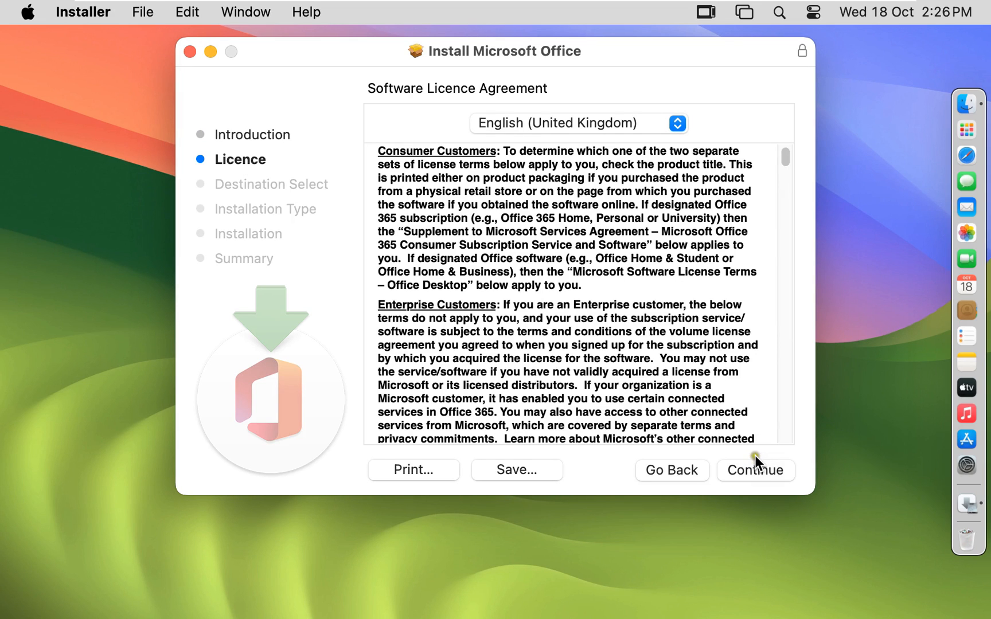
{"action": "mouse_move", "coordinate": [759, 474]}
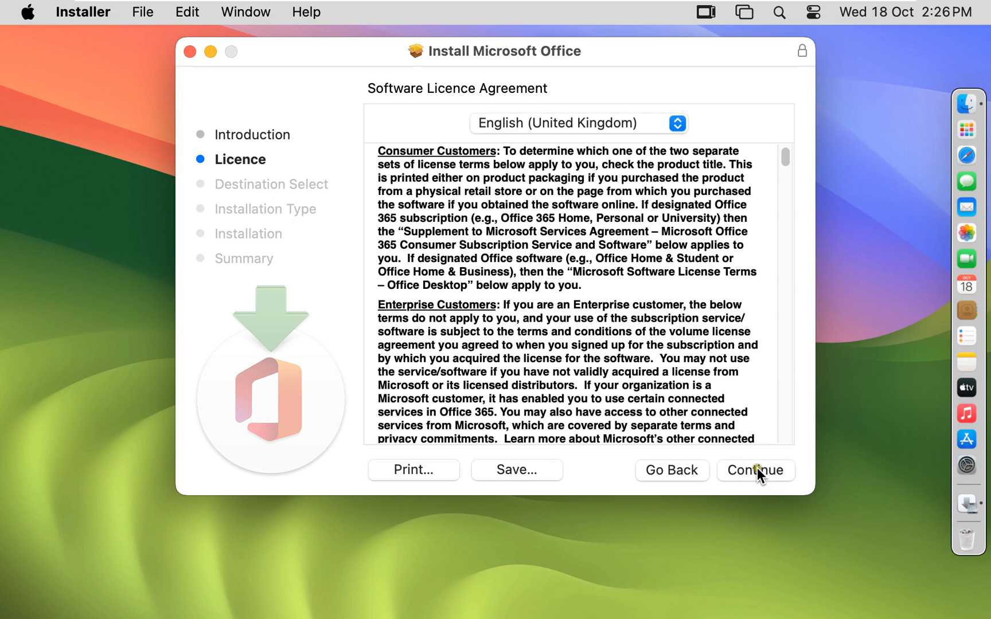
{"action": "left_click", "coordinate": [755, 470]}
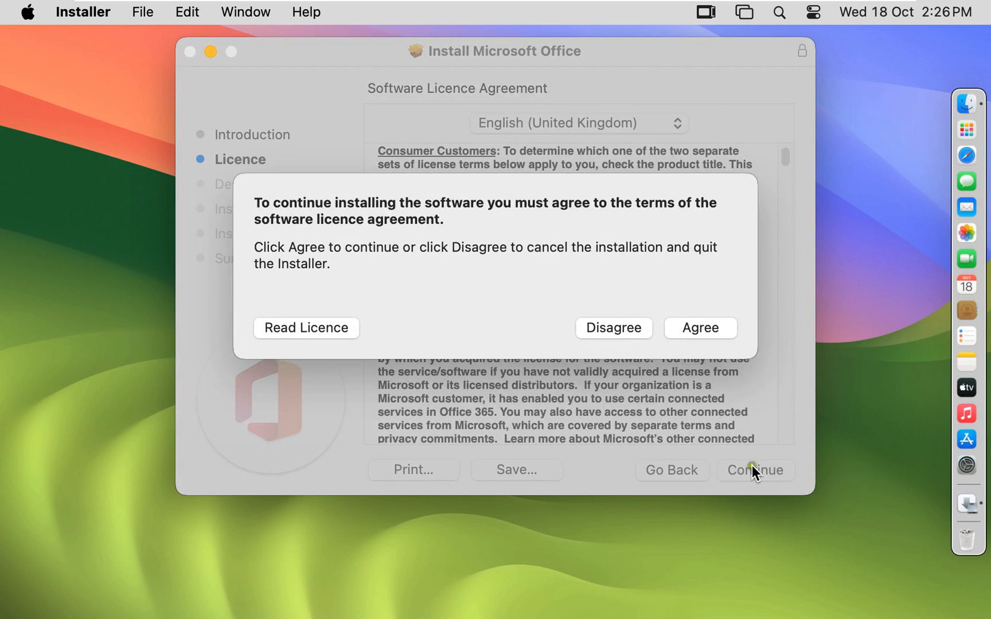
{"action": "left_click", "coordinate": [700, 327]}
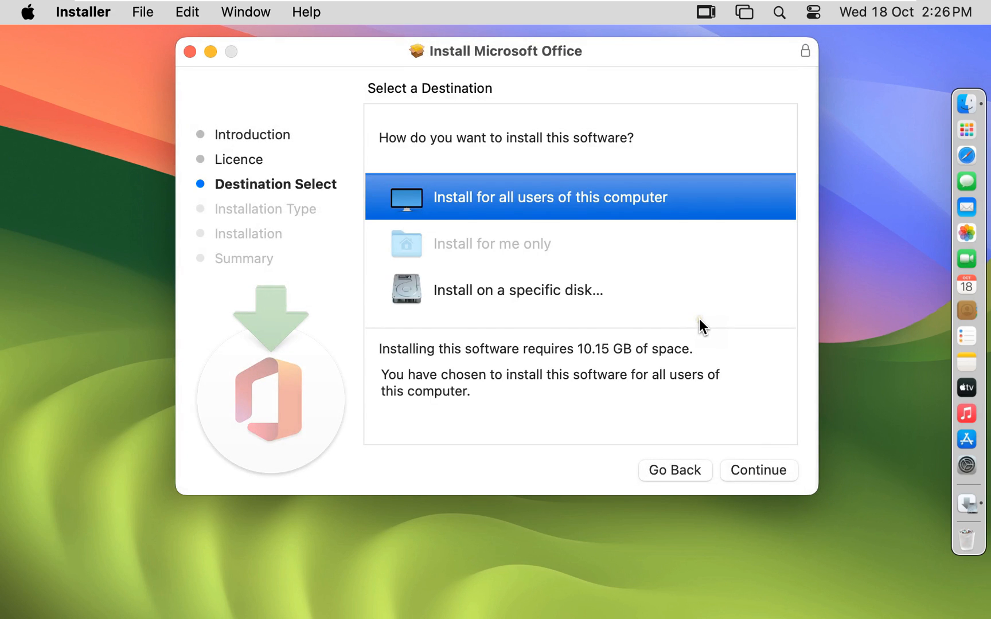
Choose the Ventura13.3 disk as install destination and continue to Installation Type.
{"action": "left_click", "coordinate": [517, 290]}
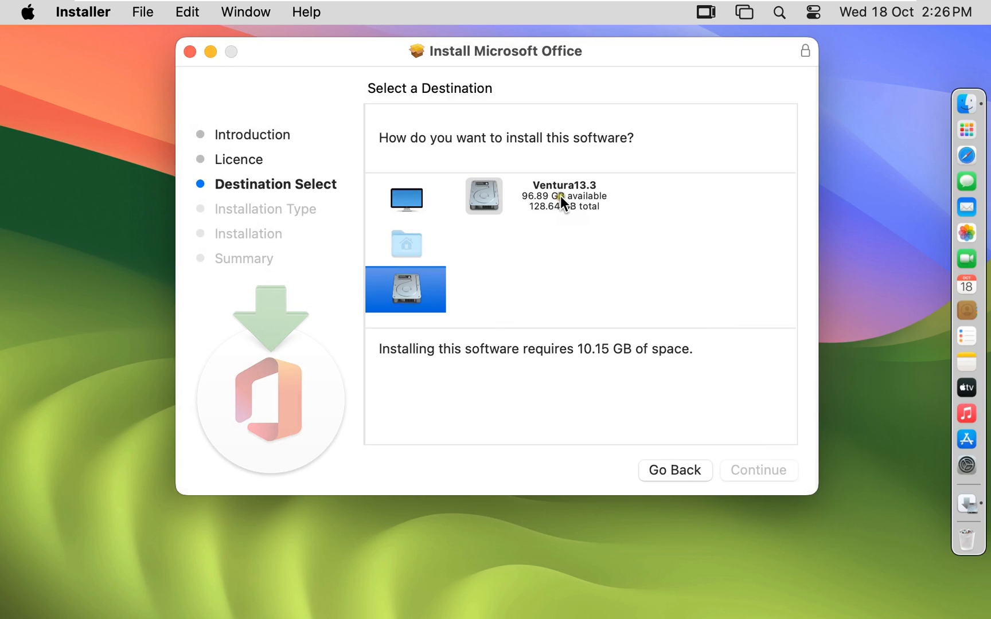
{"action": "left_click", "coordinate": [483, 196]}
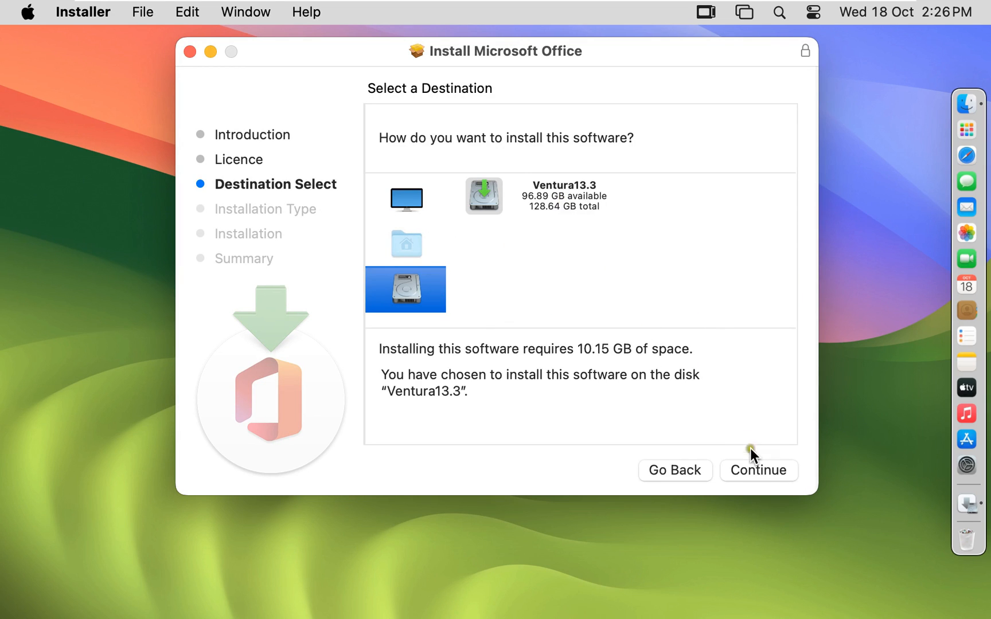
{"action": "left_click", "coordinate": [757, 470]}
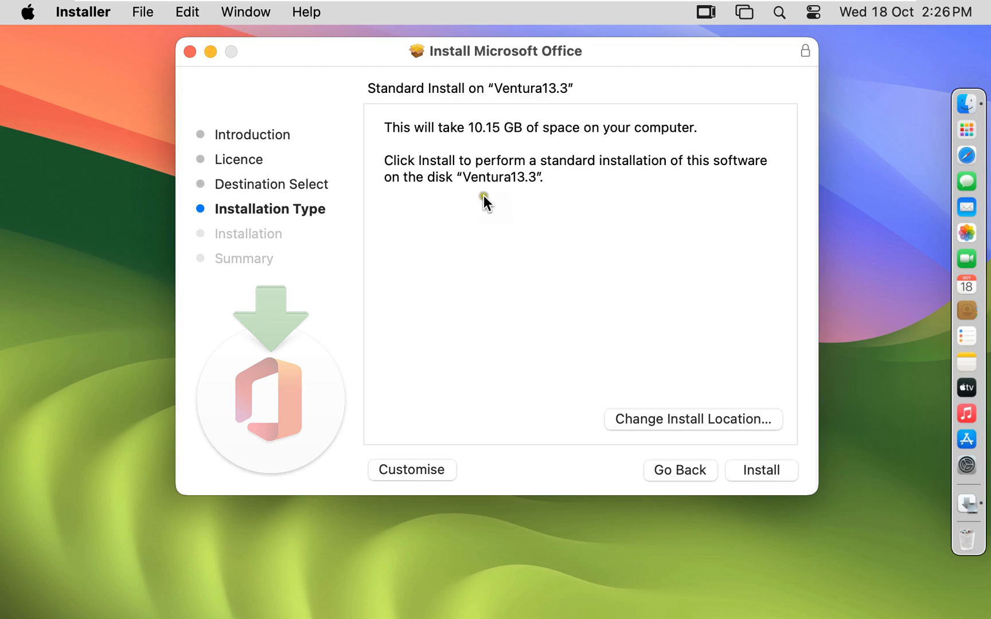
{"action": "mouse_move", "coordinate": [494, 141]}
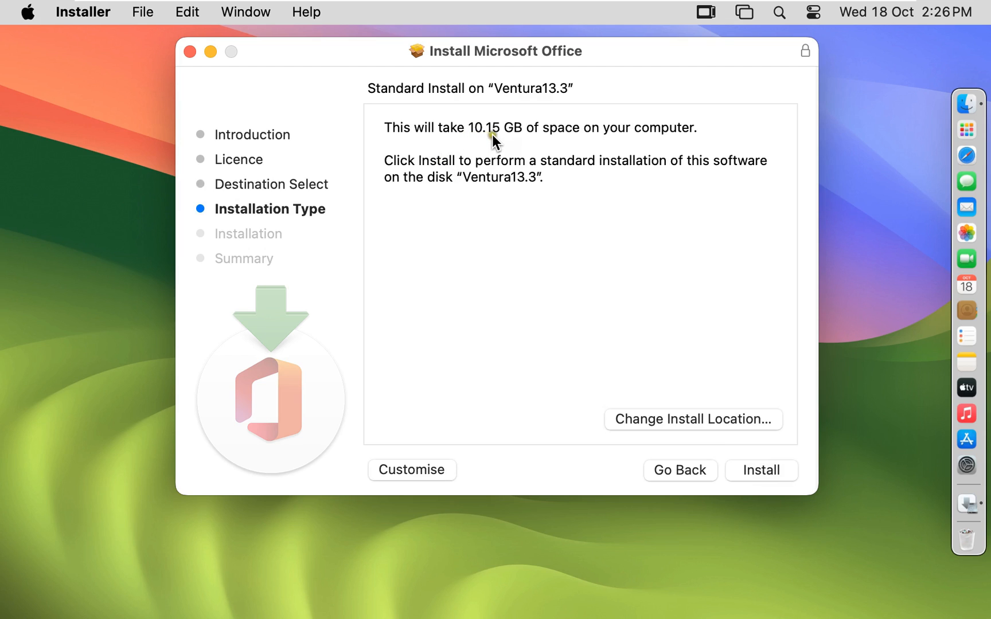
{"action": "mouse_move", "coordinate": [503, 152]}
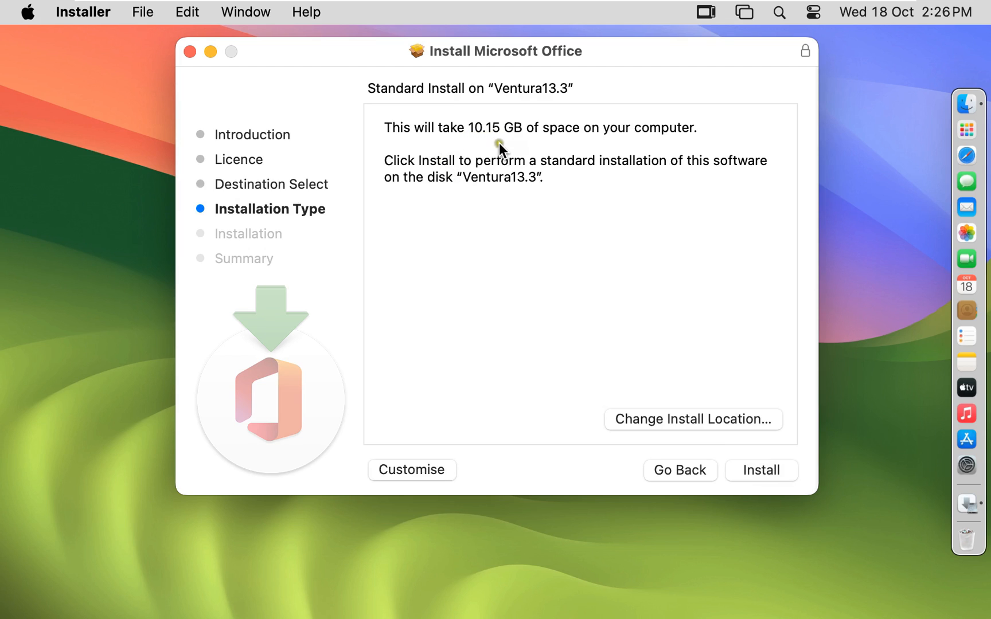
Run the standard Office installation, authorising it with the administrator password.
{"action": "left_click", "coordinate": [760, 470]}
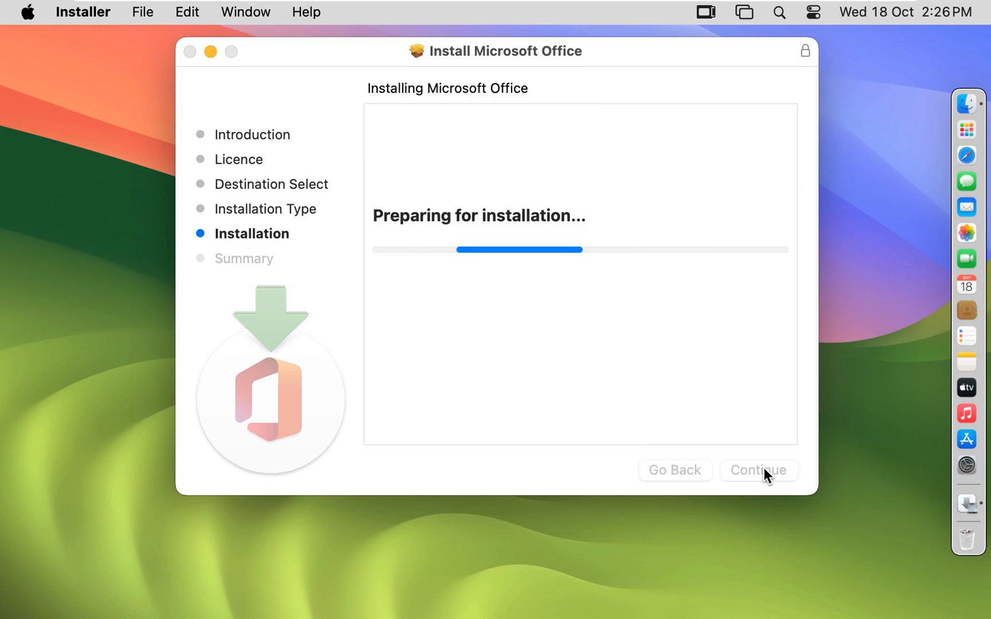
{"action": "left_click", "coordinate": [758, 470]}
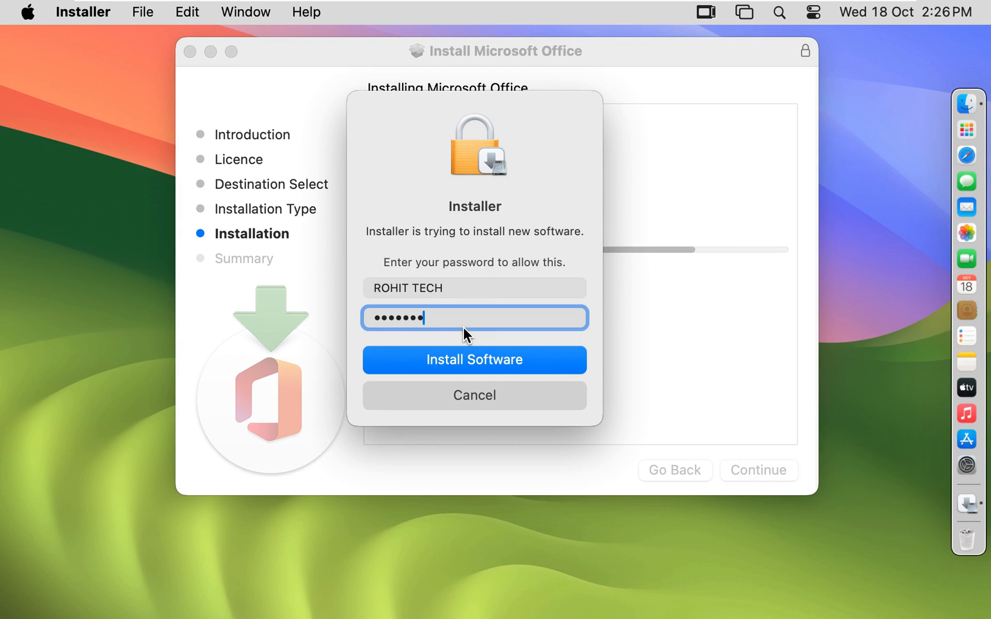
{"action": "left_click", "coordinate": [474, 359]}
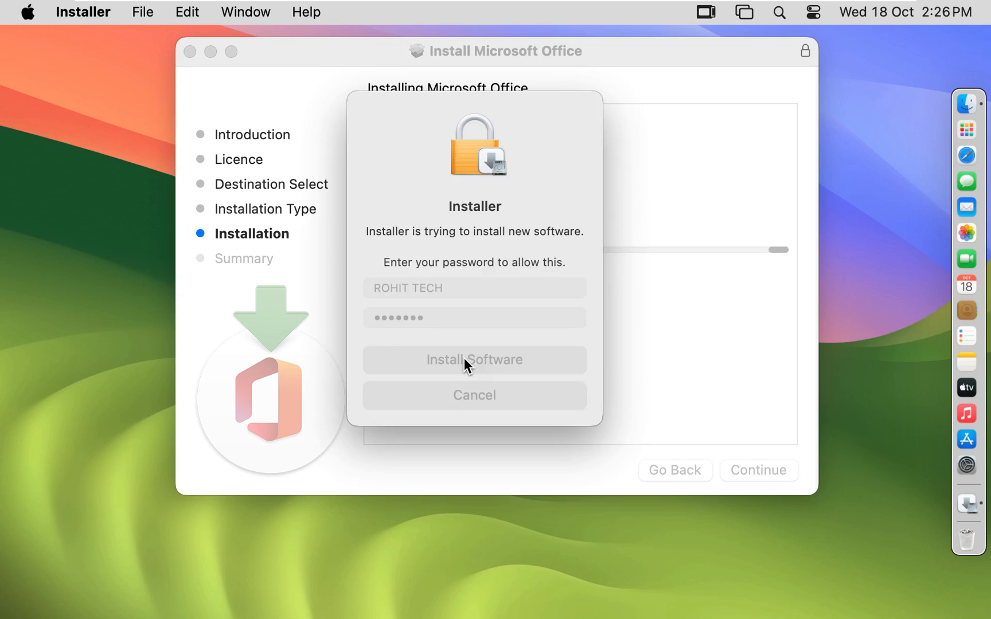
{"action": "left_click", "coordinate": [474, 359]}
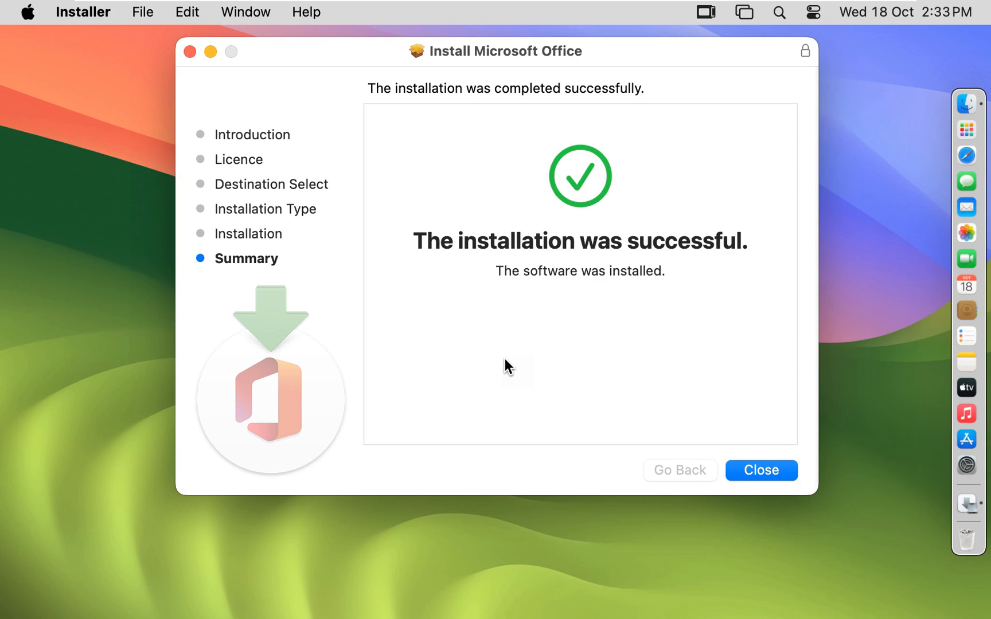
{"action": "mouse_move", "coordinate": [605, 272]}
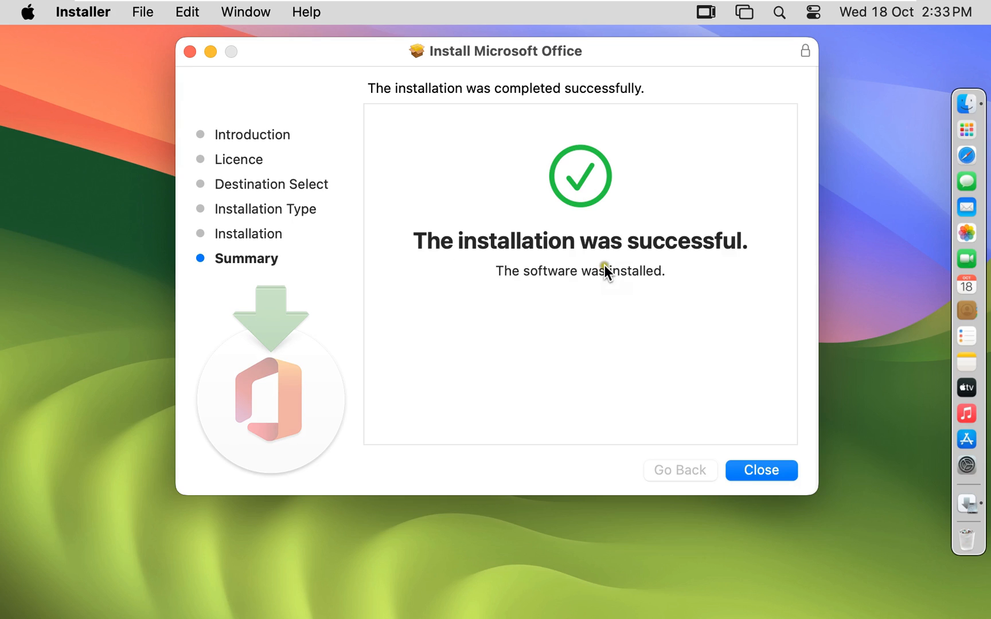
{"action": "mouse_move", "coordinate": [752, 399]}
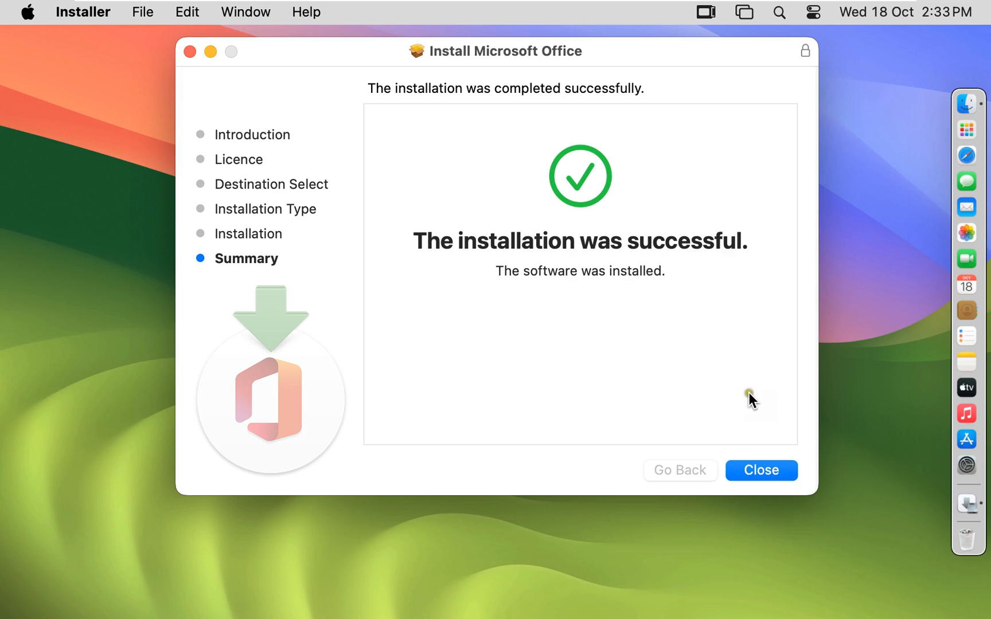
Close the successful installer and keep Office 2021.pkg rather than moving it to the Bin.
{"action": "left_click", "coordinate": [761, 470]}
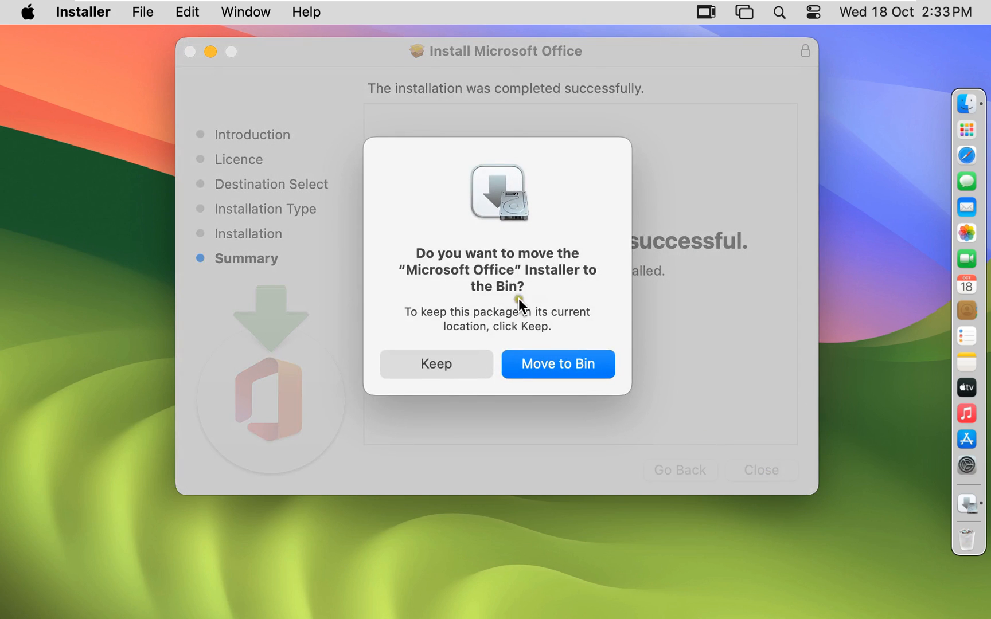
{"action": "mouse_move", "coordinate": [501, 278]}
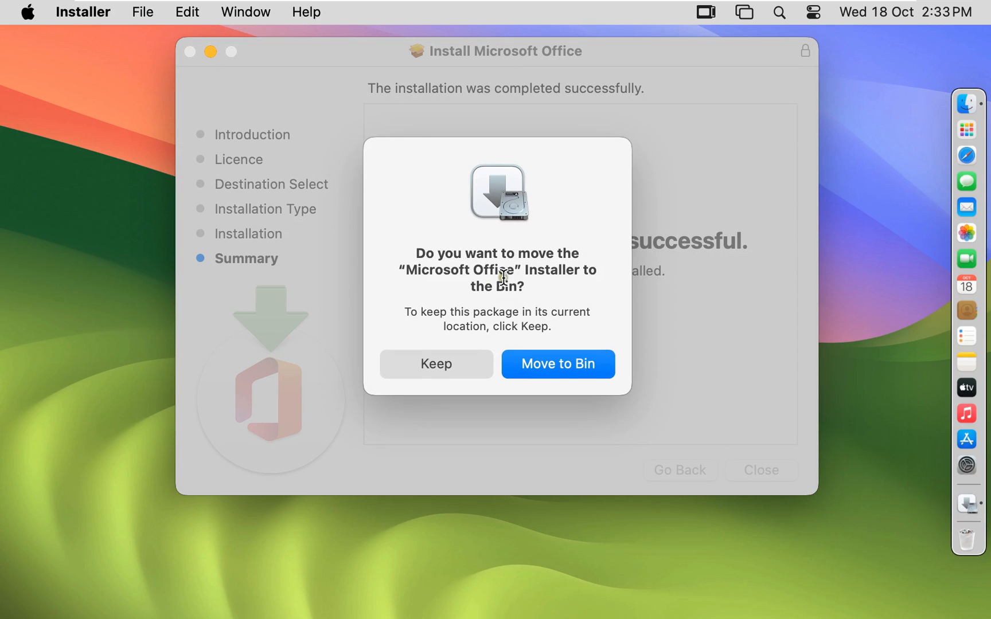
{"action": "mouse_move", "coordinate": [503, 284]}
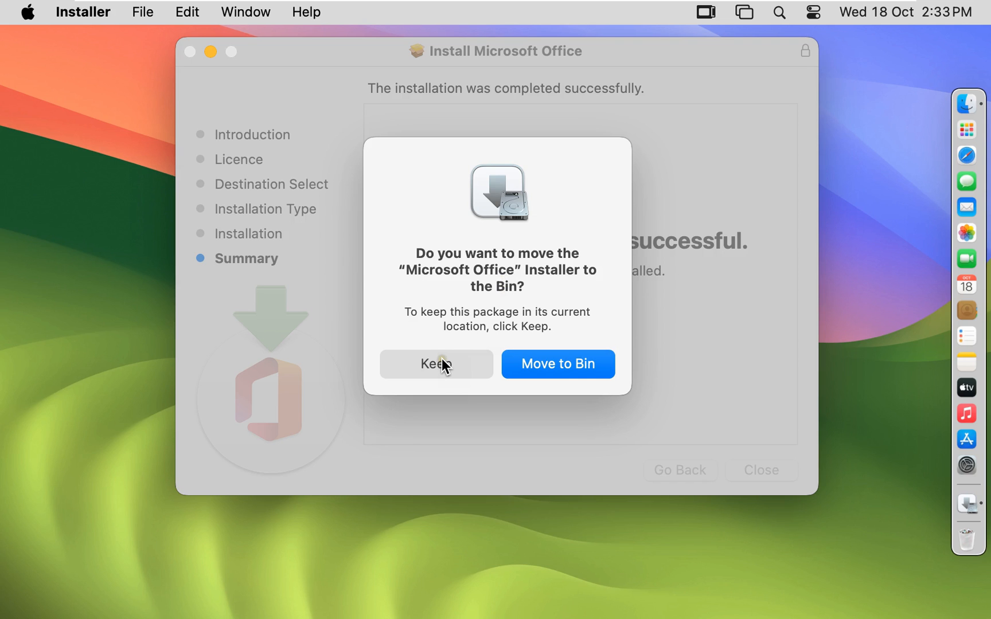
{"action": "left_click", "coordinate": [435, 364]}
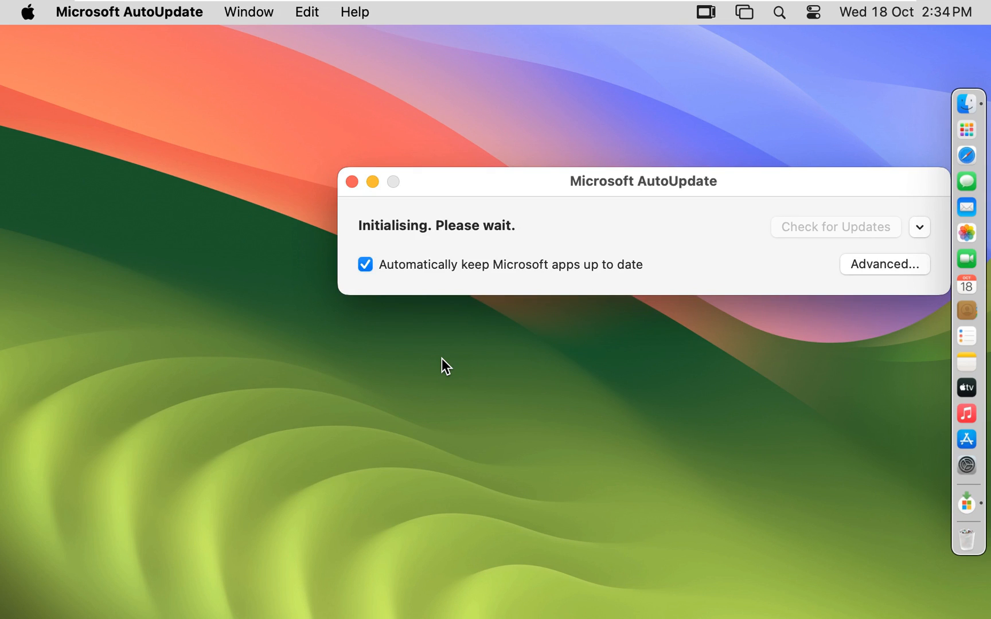
Apply all six Office updates in AutoUpdate and close it once apps are up to date.
{"action": "left_click", "coordinate": [834, 227]}
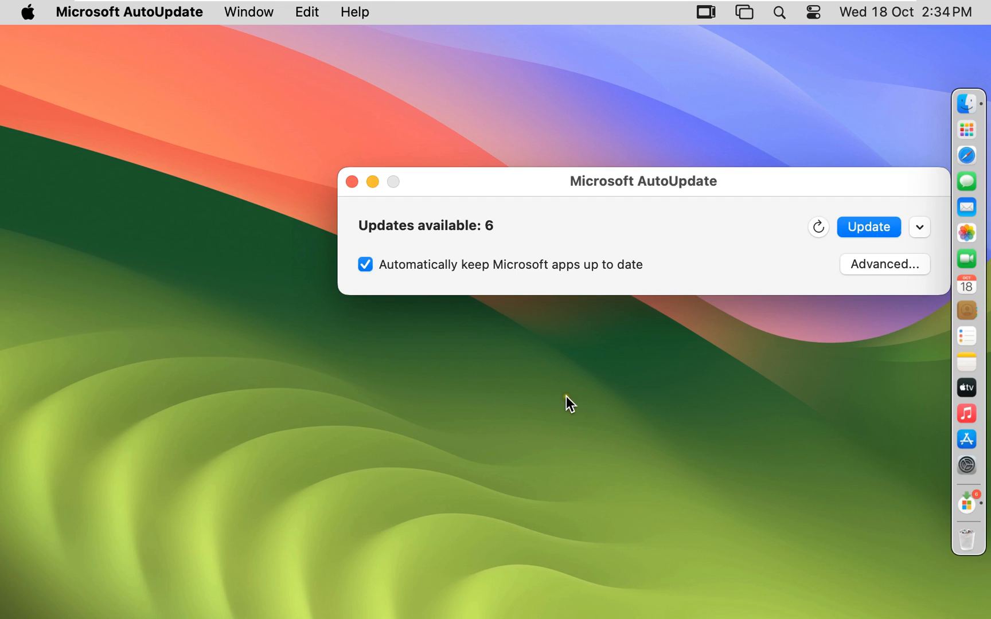
{"action": "mouse_move", "coordinate": [839, 259]}
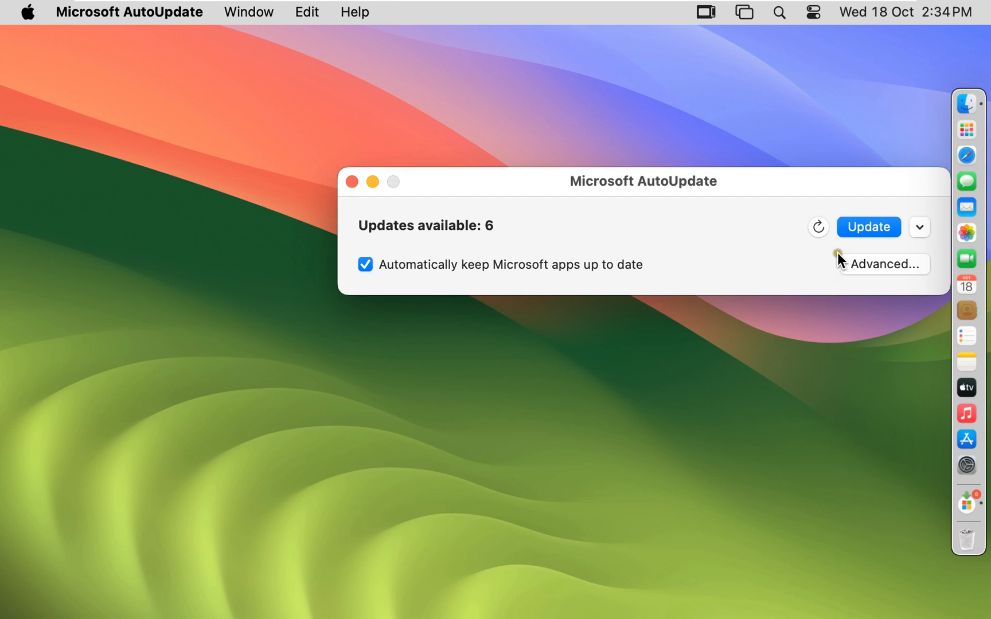
{"action": "left_click", "coordinate": [868, 226]}
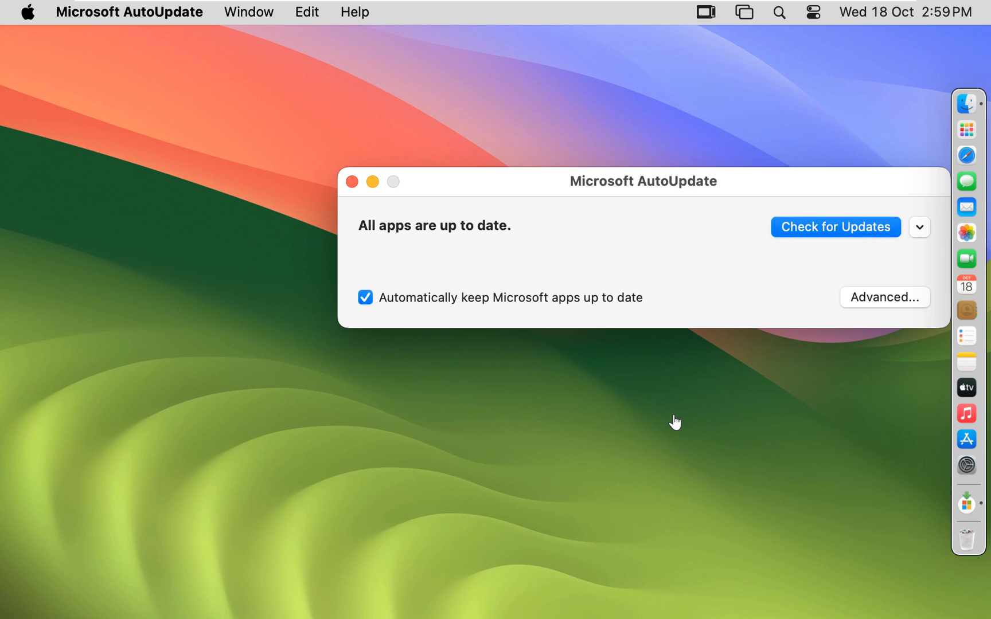
{"action": "mouse_move", "coordinate": [741, 264]}
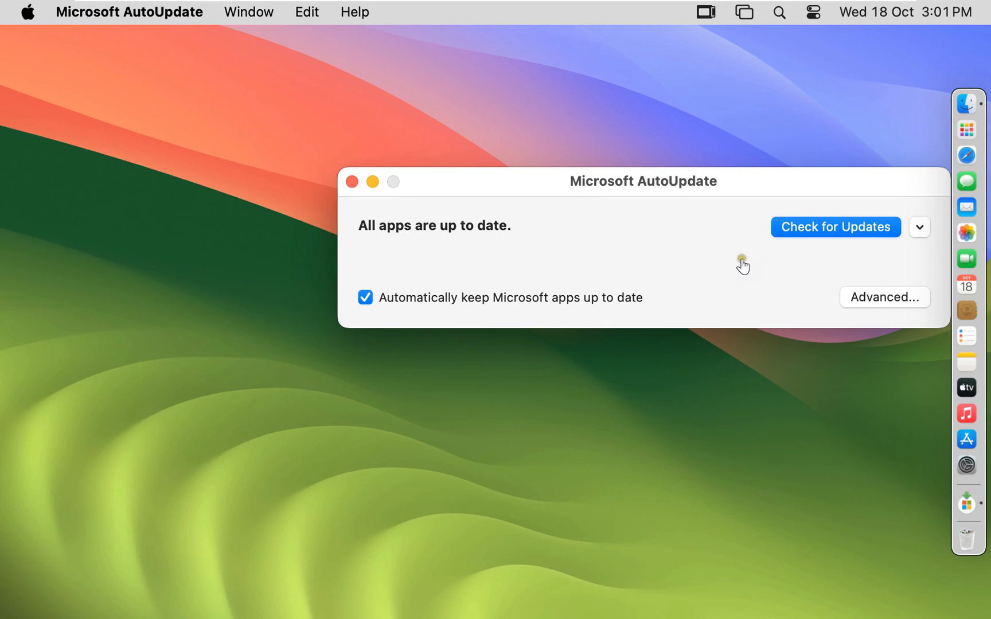
{"action": "mouse_move", "coordinate": [351, 182]}
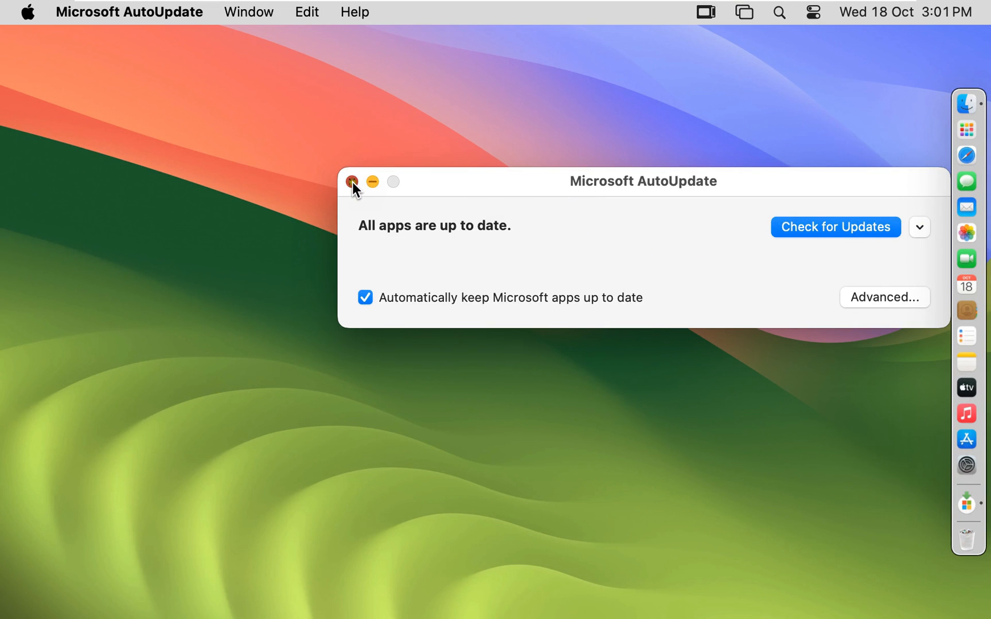
{"action": "left_click", "coordinate": [352, 182]}
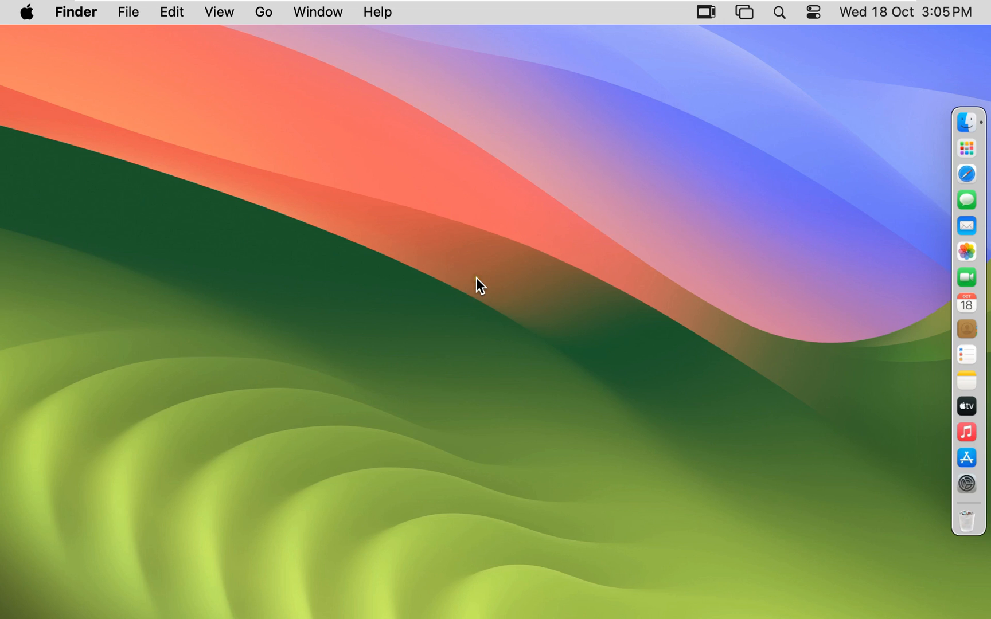
{"action": "mouse_move", "coordinate": [612, 228]}
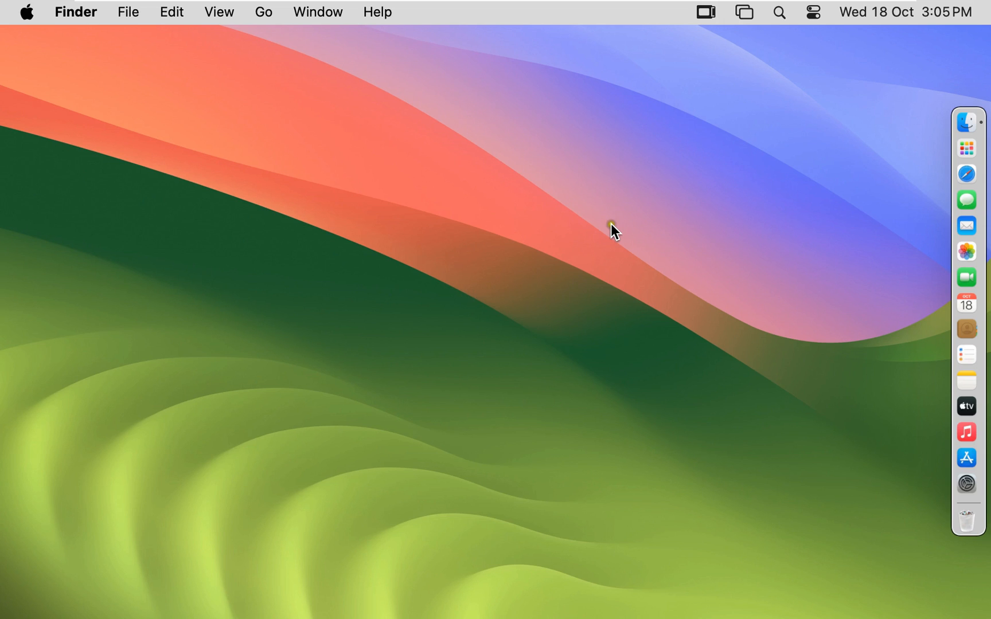
{"action": "mouse_move", "coordinate": [881, 175]}
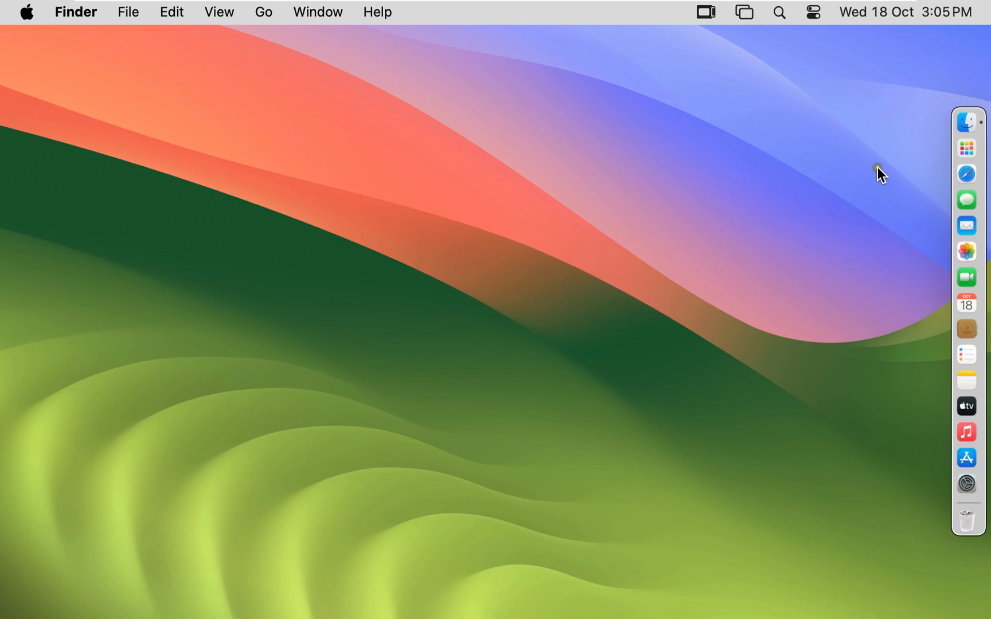
Start Microsoft Excel from Launchpad and bring up System Settings on Appearance.
{"action": "left_click", "coordinate": [966, 148]}
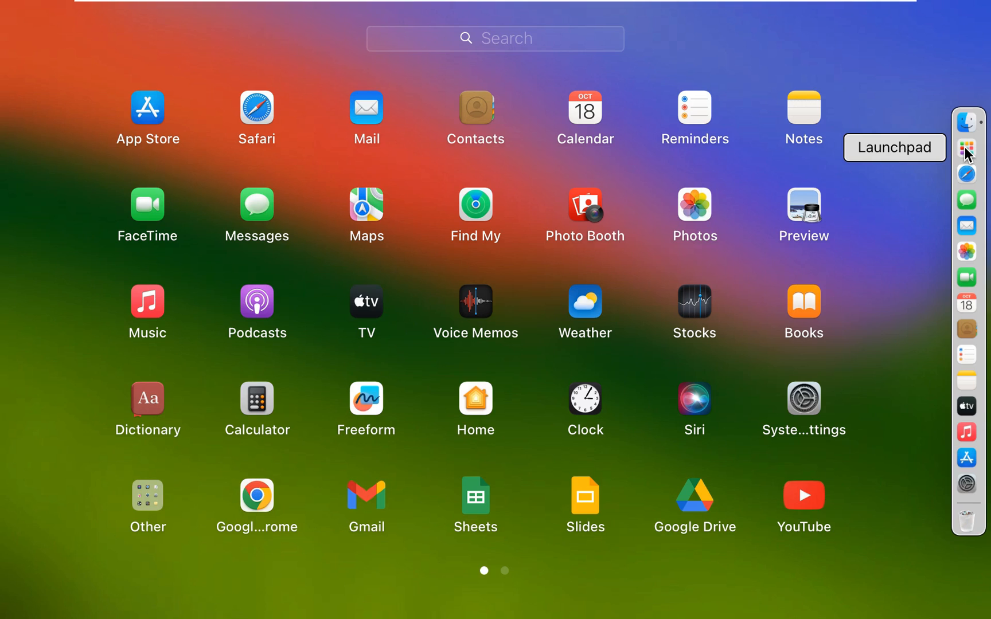
{"action": "mouse_move", "coordinate": [508, 580]}
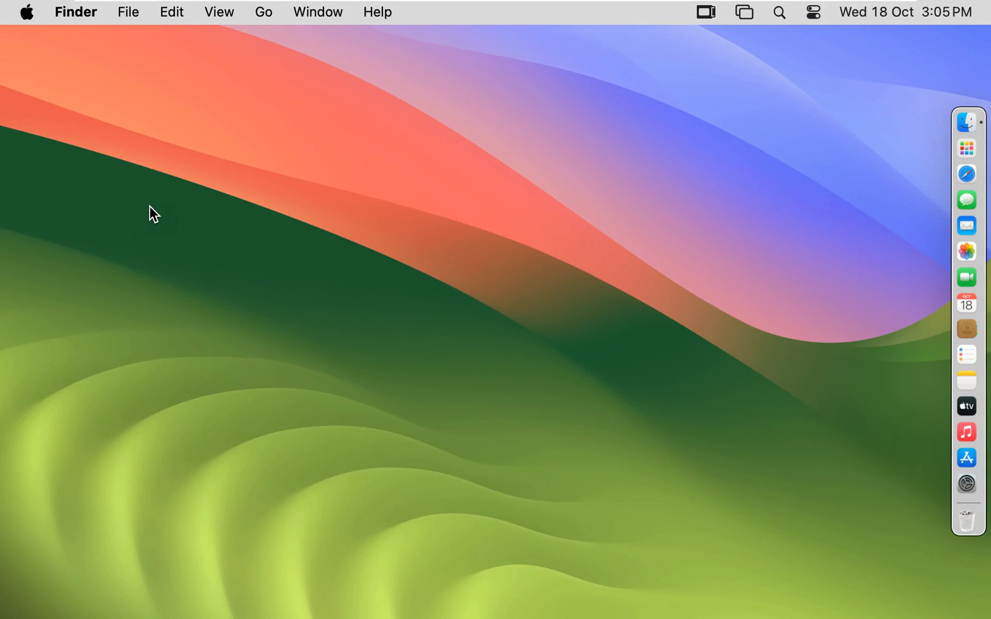
{"action": "left_click", "coordinate": [26, 12]}
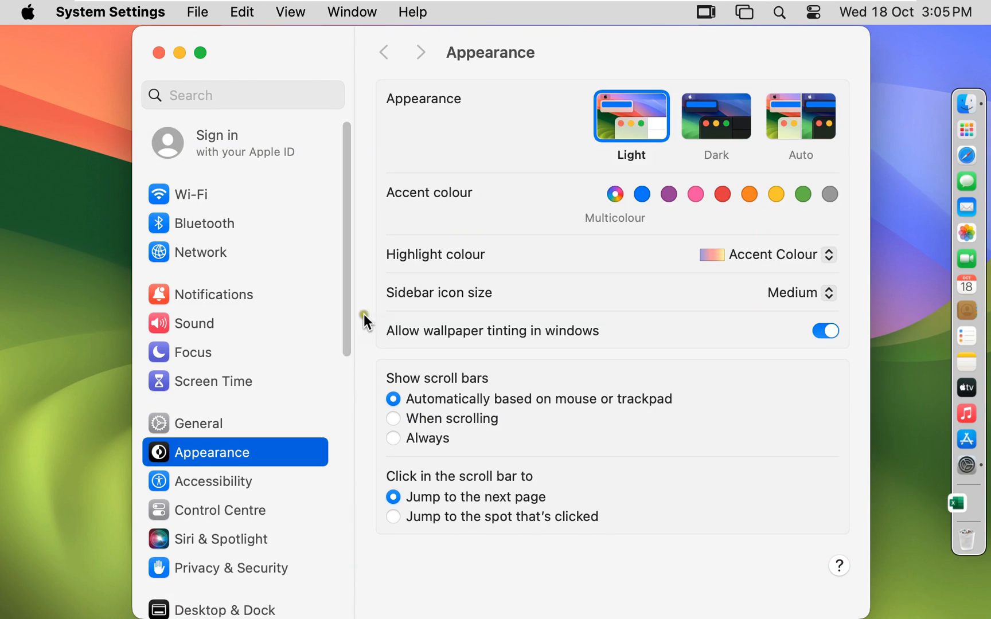
Set the display resolution to 1920 × 1200 (Default) on the Displays page.
{"action": "scroll", "scroll_direction": "down", "scroll_amount": 3}
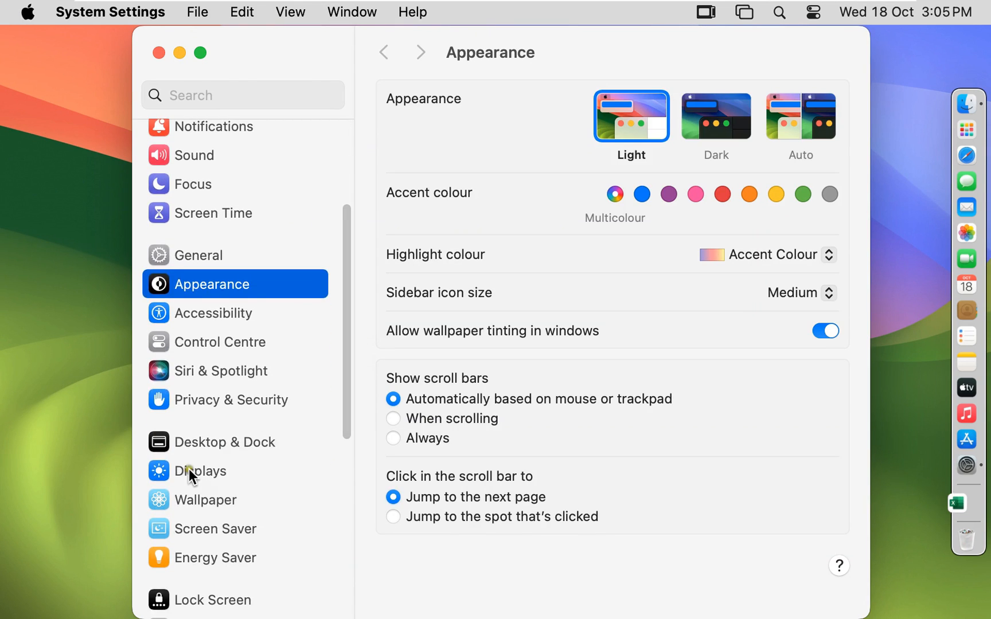
{"action": "left_click", "coordinate": [204, 471]}
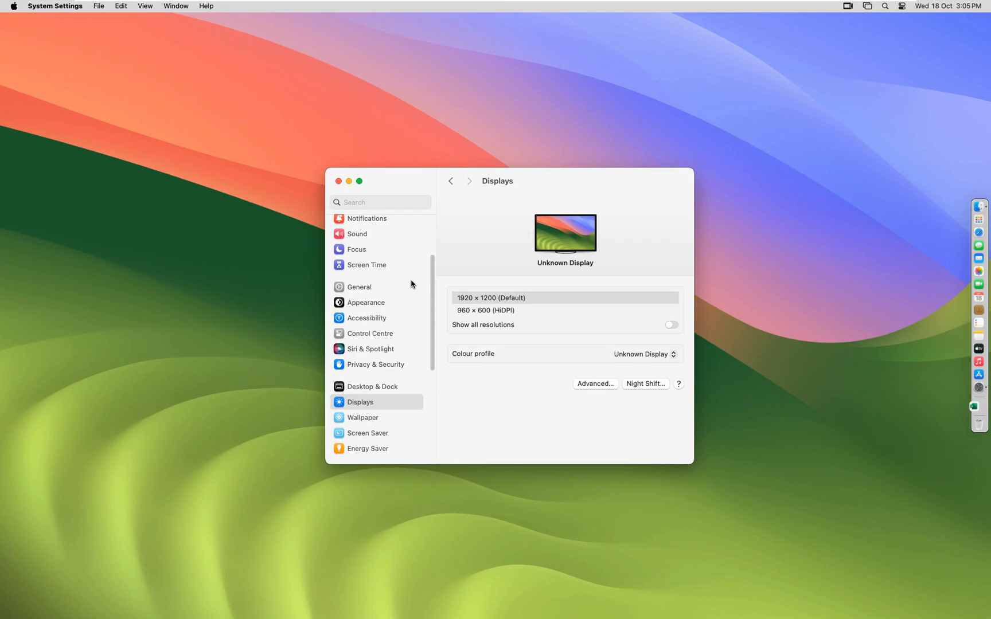
{"action": "left_click", "coordinate": [978, 406]}
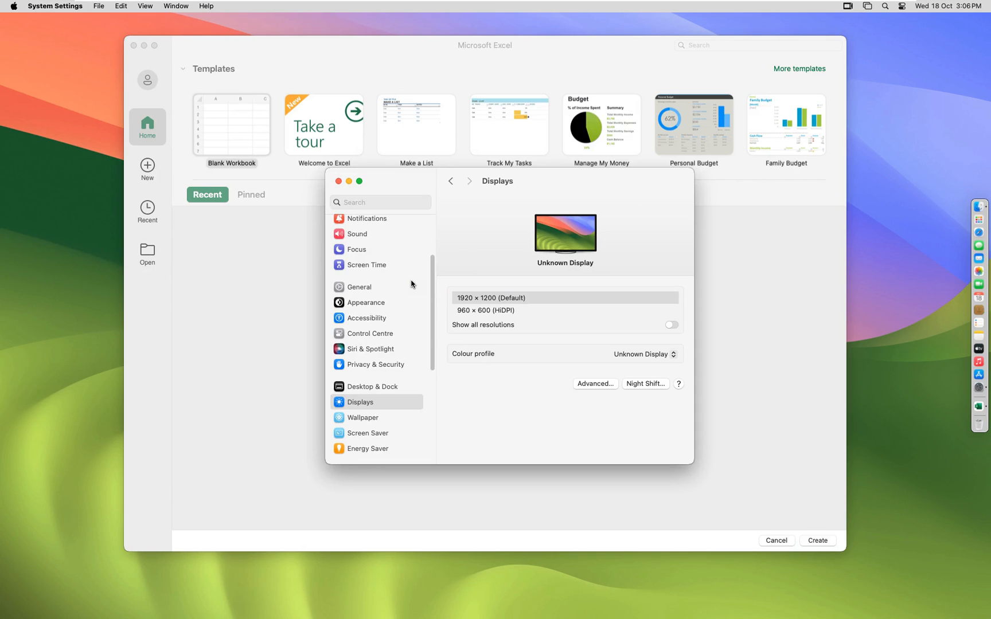
Create the blank workbook Book1 from Excel's template gallery, then quit Excel.
{"action": "left_click", "coordinate": [338, 181]}
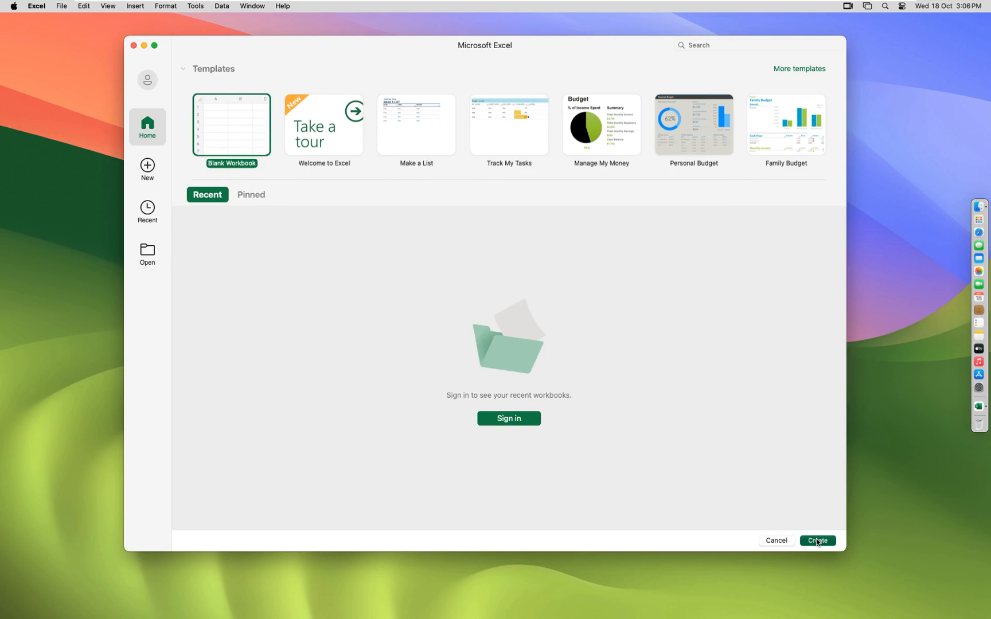
{"action": "left_click", "coordinate": [815, 540]}
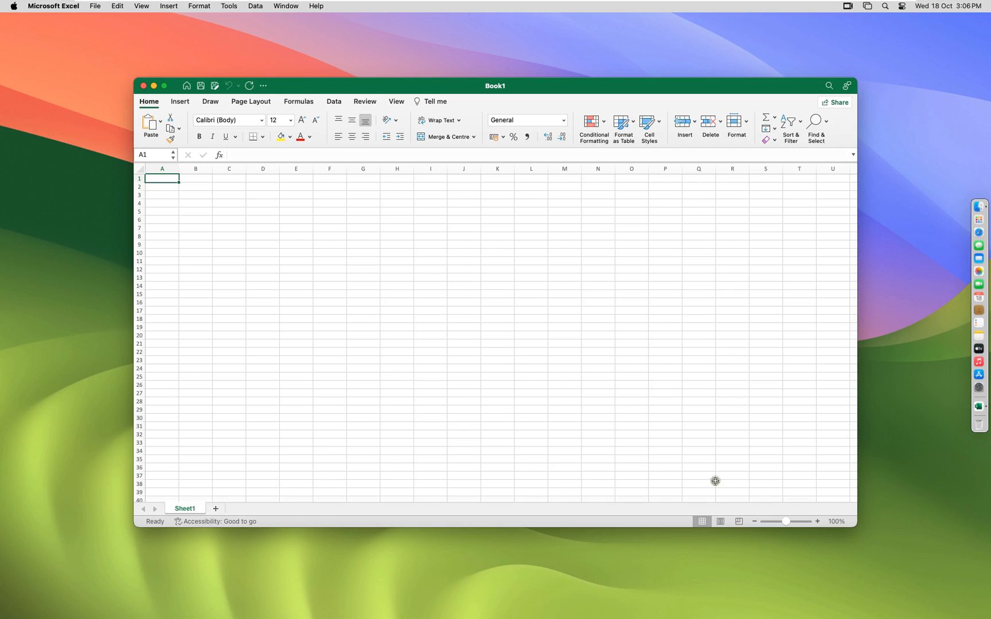
{"action": "mouse_move", "coordinate": [252, 229]}
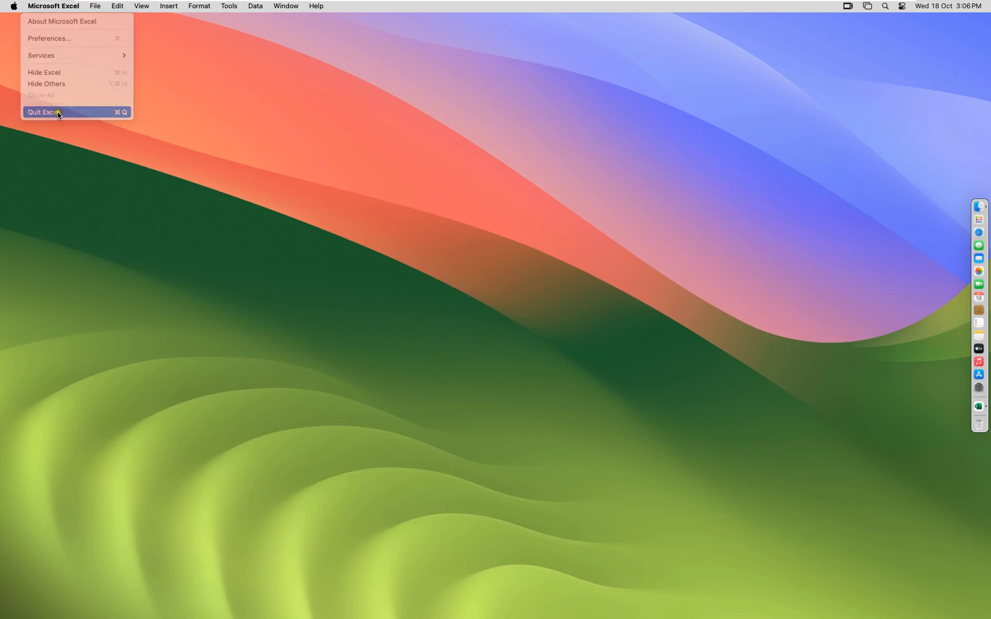
{"action": "left_click", "coordinate": [41, 112]}
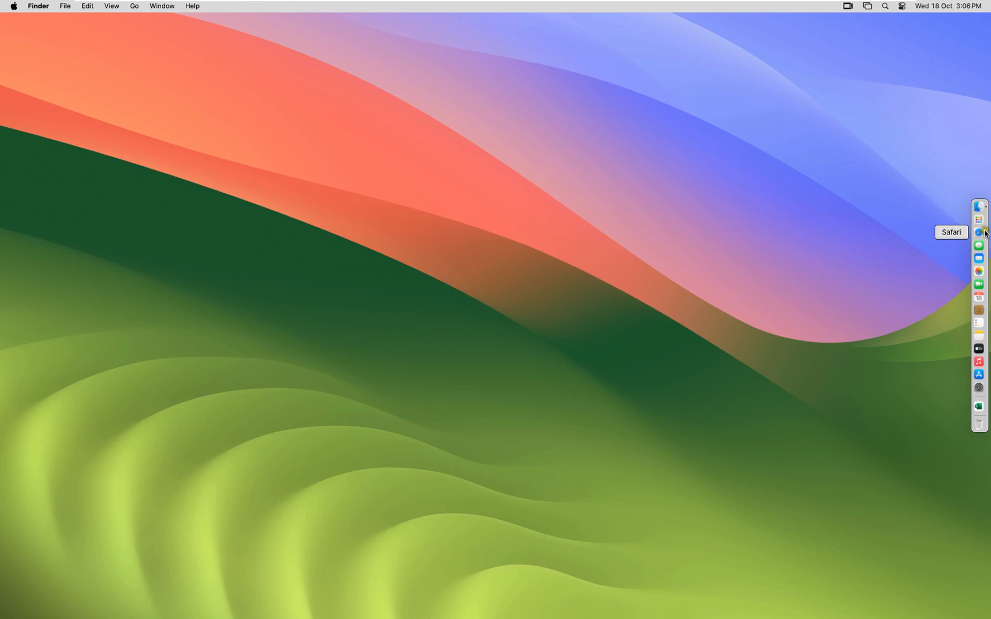
Launch Microsoft Word, then Microsoft PowerPoint, from Launchpad.
{"action": "left_click", "coordinate": [978, 218]}
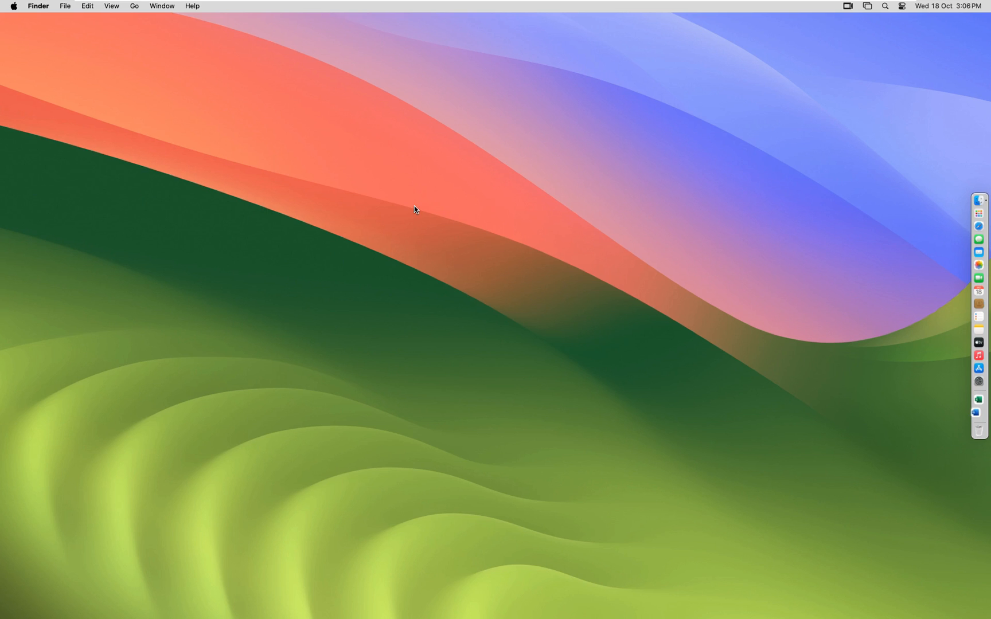
{"action": "mouse_move", "coordinate": [978, 213]}
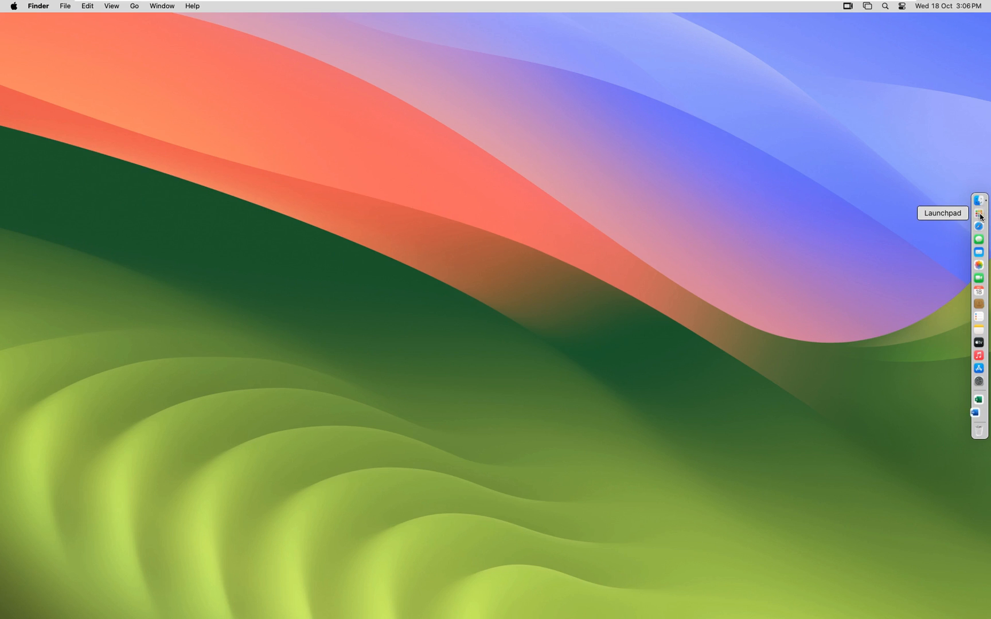
{"action": "left_click", "coordinate": [978, 212]}
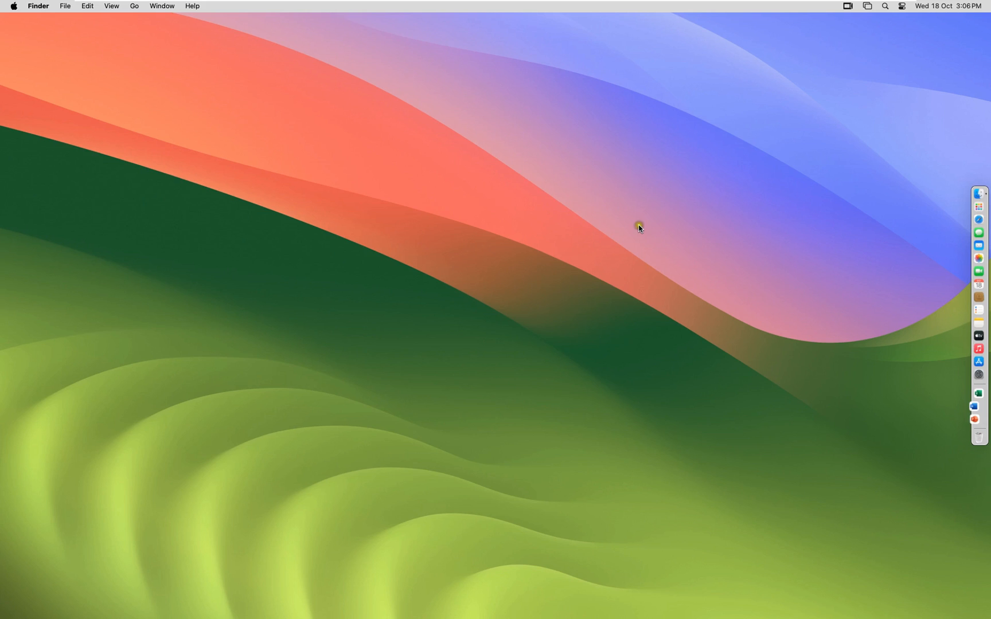
{"action": "left_click", "coordinate": [978, 407]}
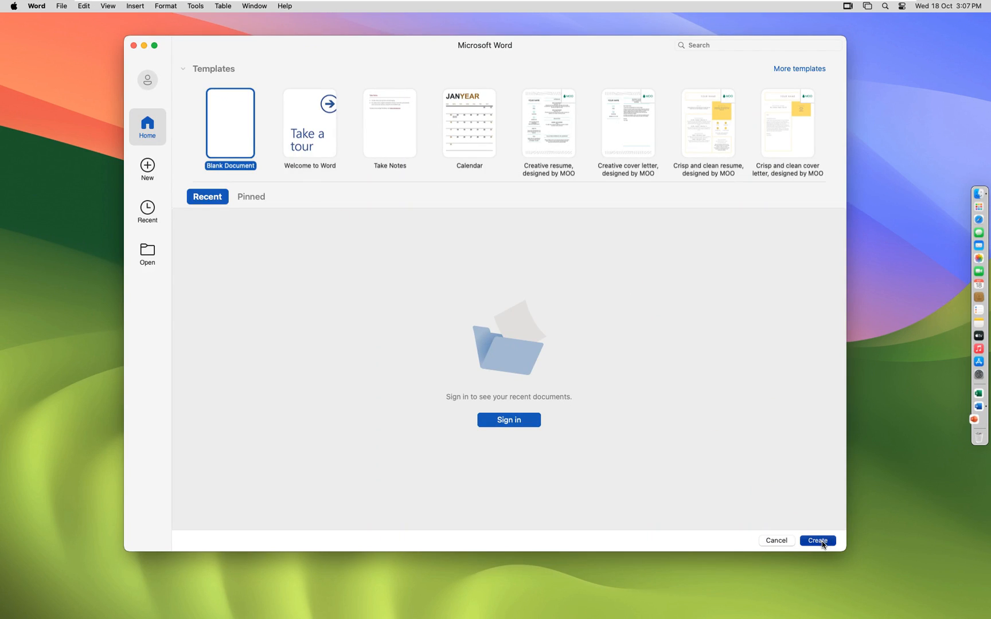
Create the blank Word document Document1 from the template gallery.
{"action": "left_click", "coordinate": [817, 540]}
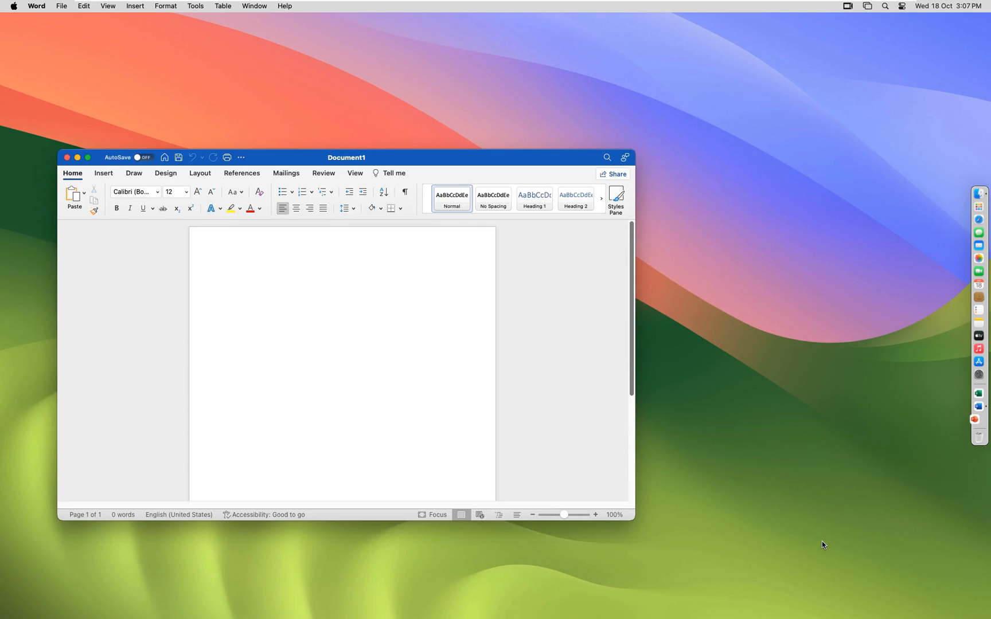
{"action": "left_click", "coordinate": [977, 419]}
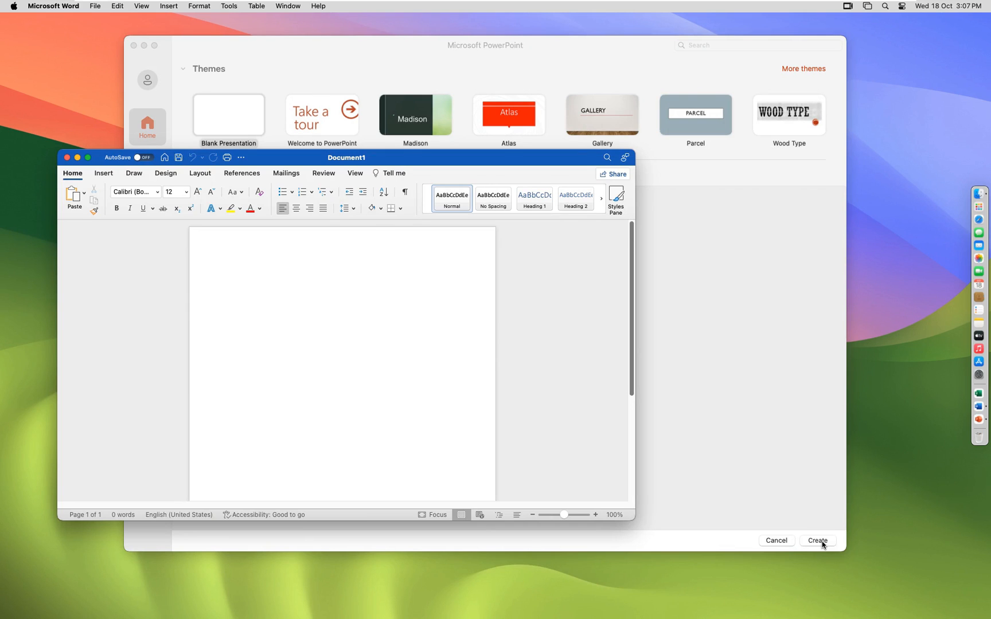
{"action": "mouse_move", "coordinate": [321, 191]}
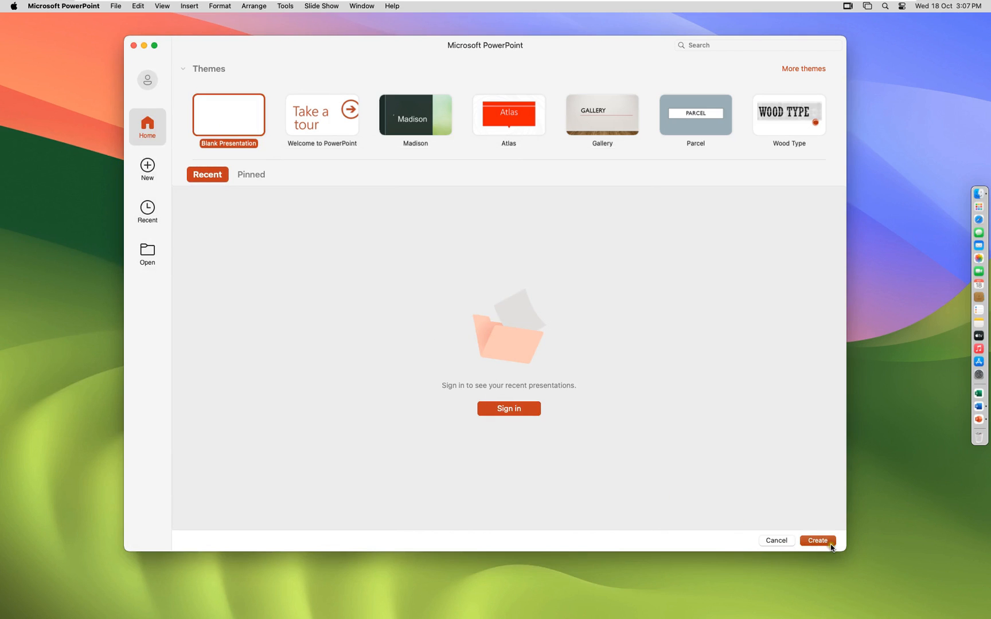
Create the blank presentation Presentation1, then close its window.
{"action": "left_click", "coordinate": [817, 540]}
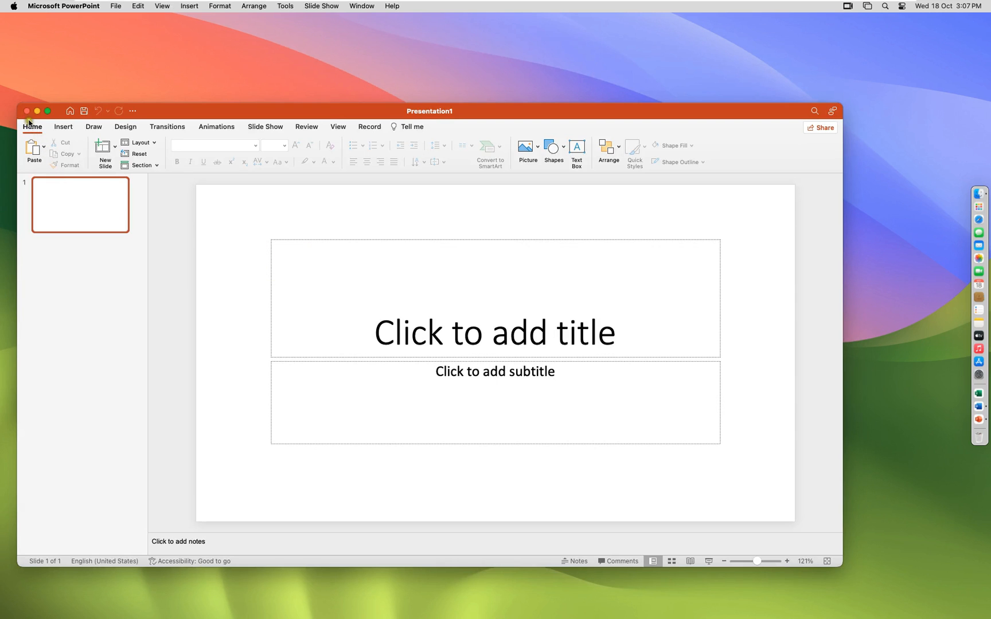
{"action": "left_click", "coordinate": [27, 110]}
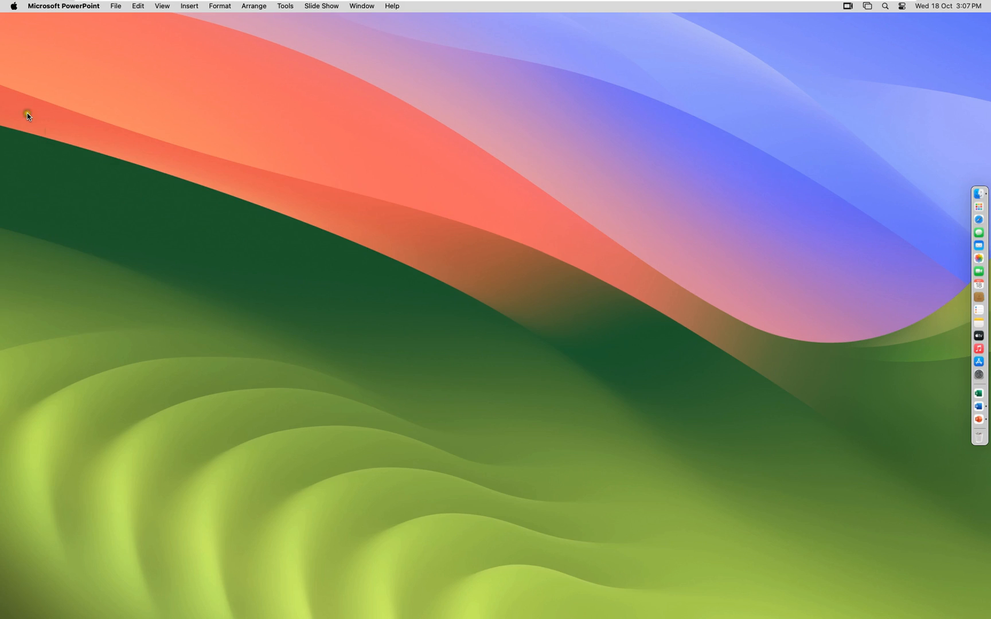